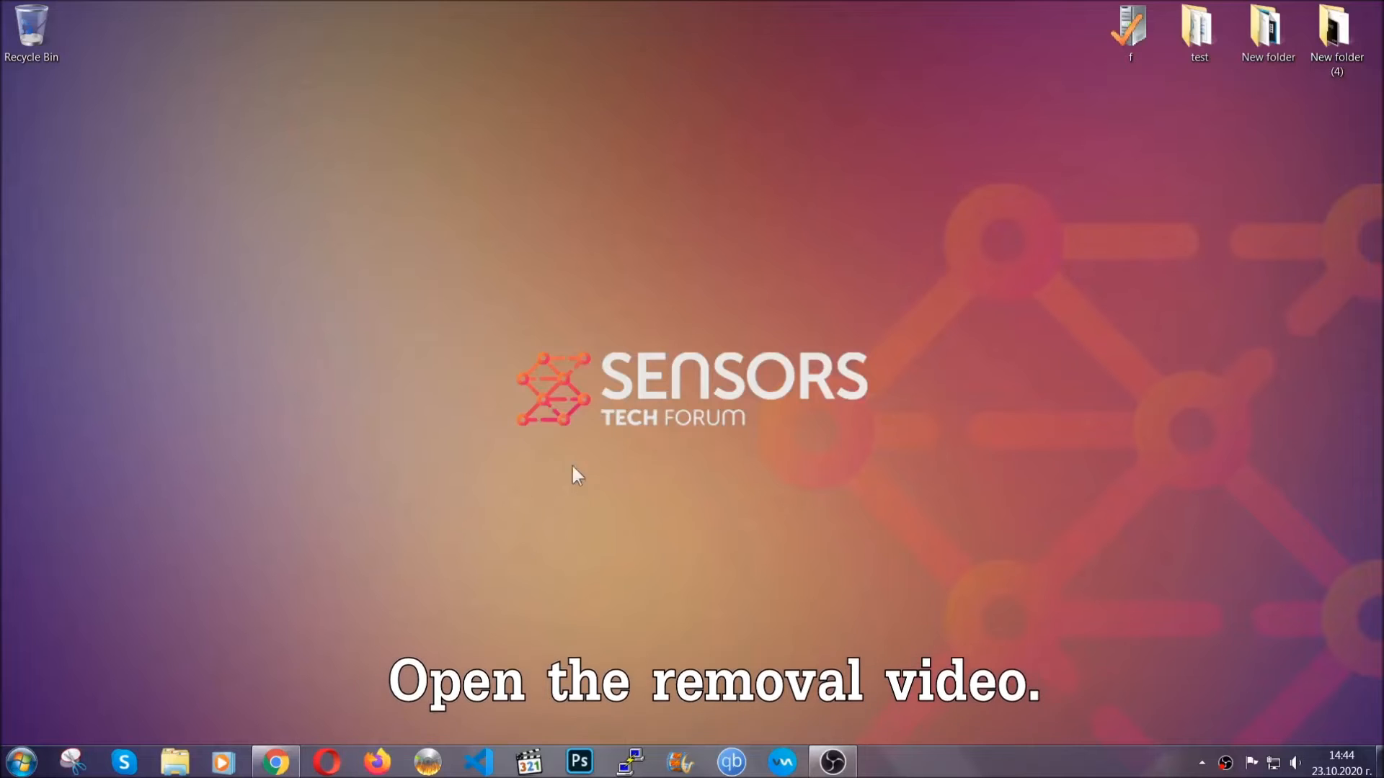
# Step: Download the SpyHunter installer from the SensorsTechForum article linked in the YouTube video's description
pyautogui.click(275, 761)
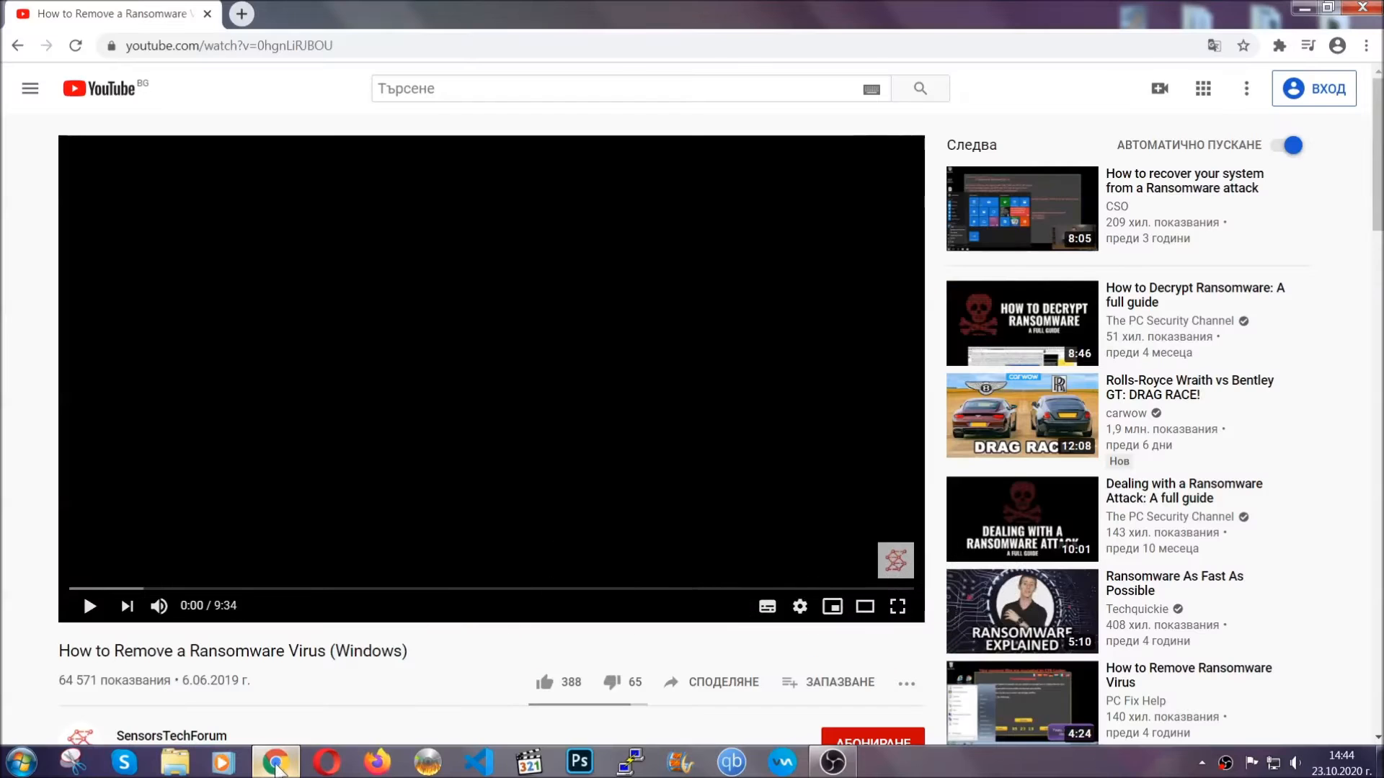
pyautogui.scroll(-3)
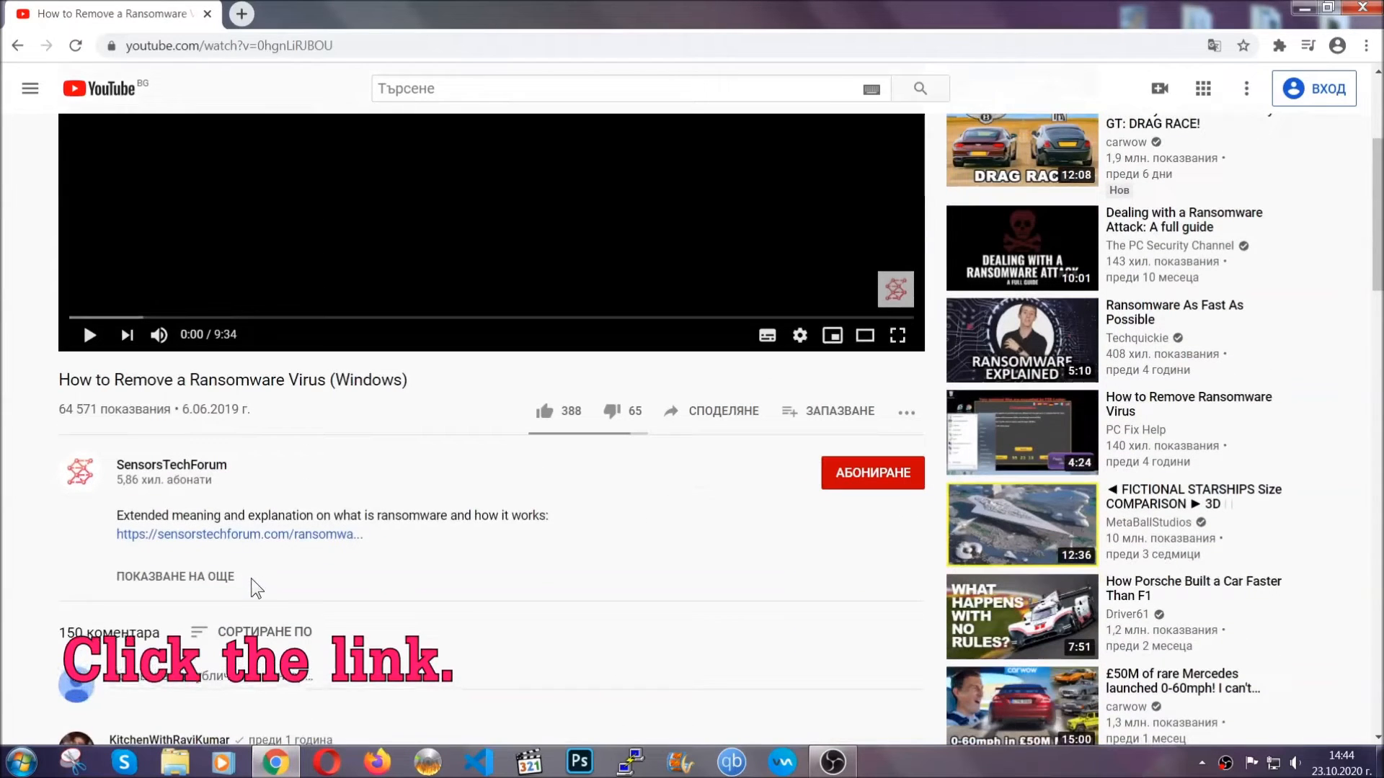
pyautogui.click(239, 534)
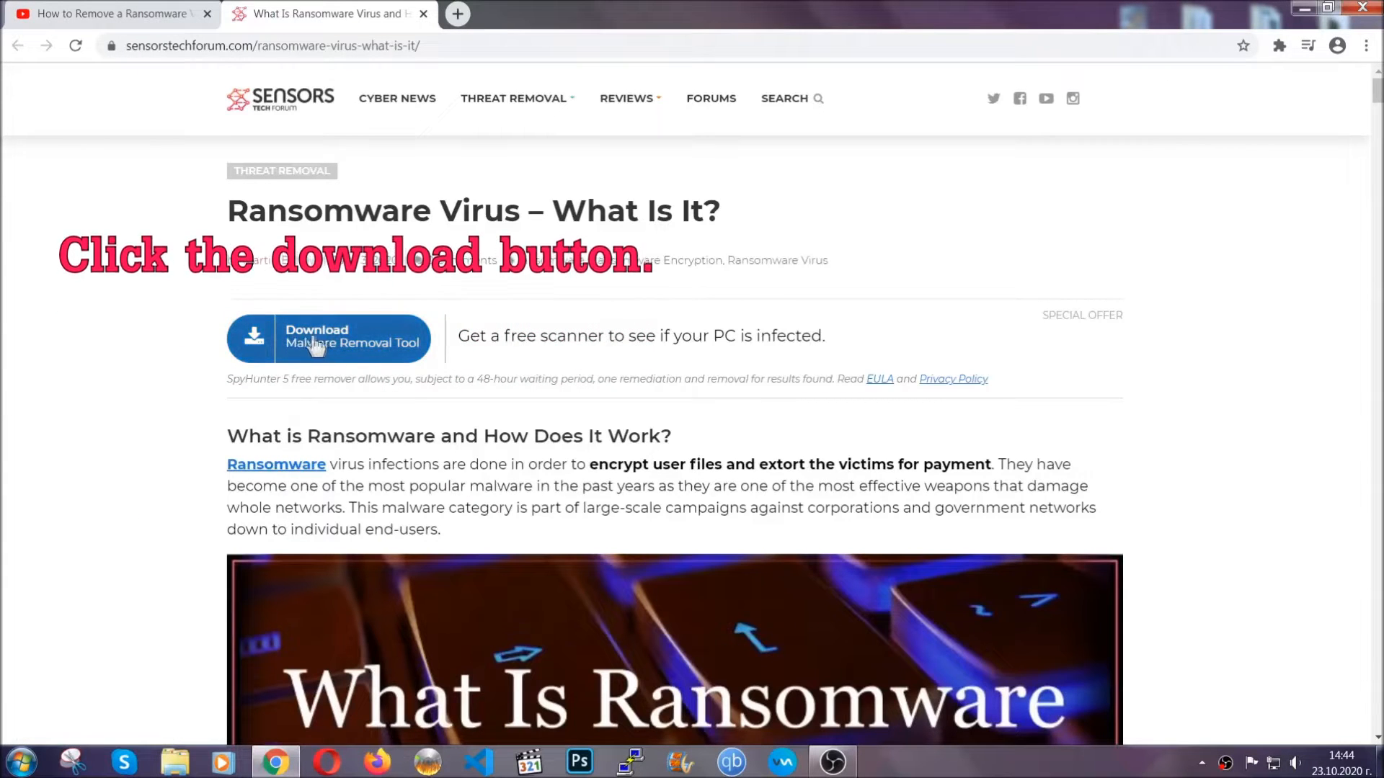
pyautogui.click(328, 339)
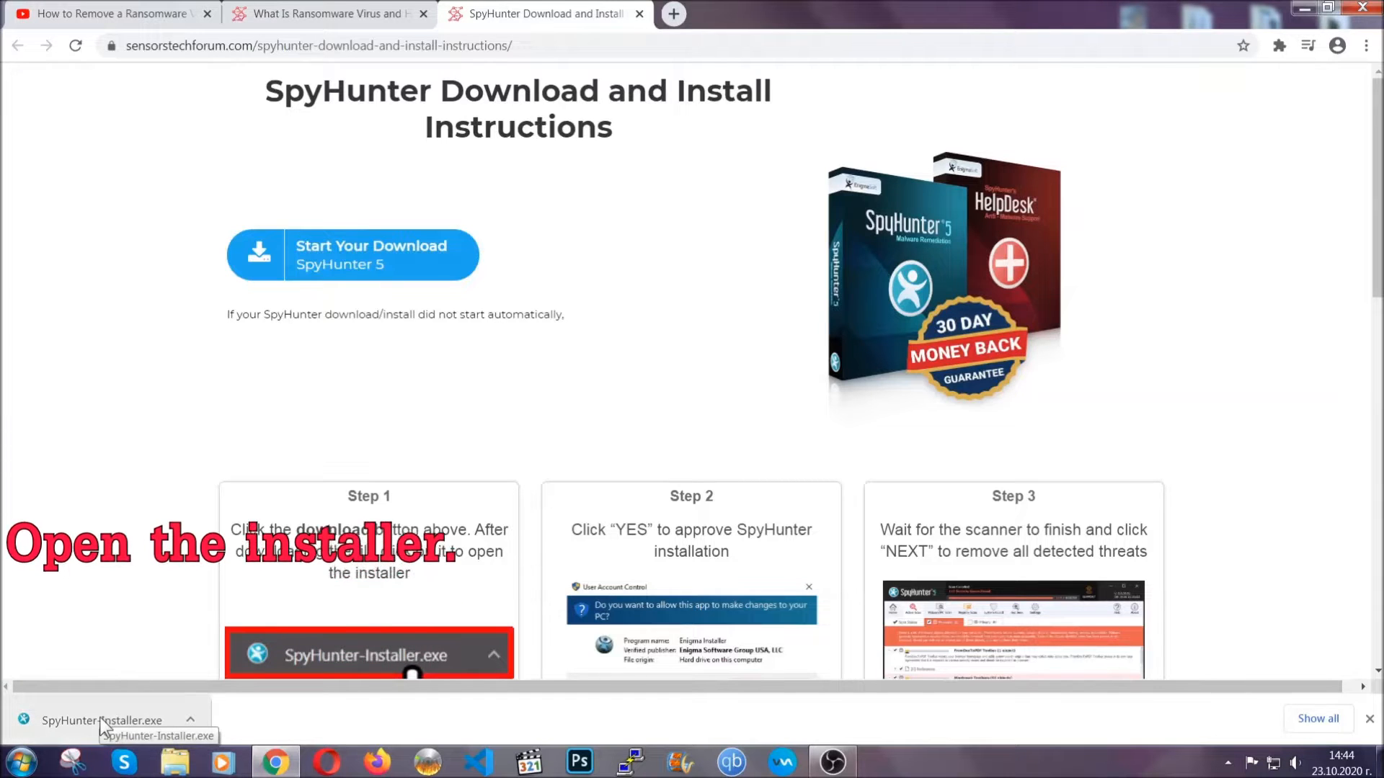
# Step: Install SpyHunter 5 in English, let the scan finish, and proceed to remove Keygen.exe
pyautogui.click(102, 720)
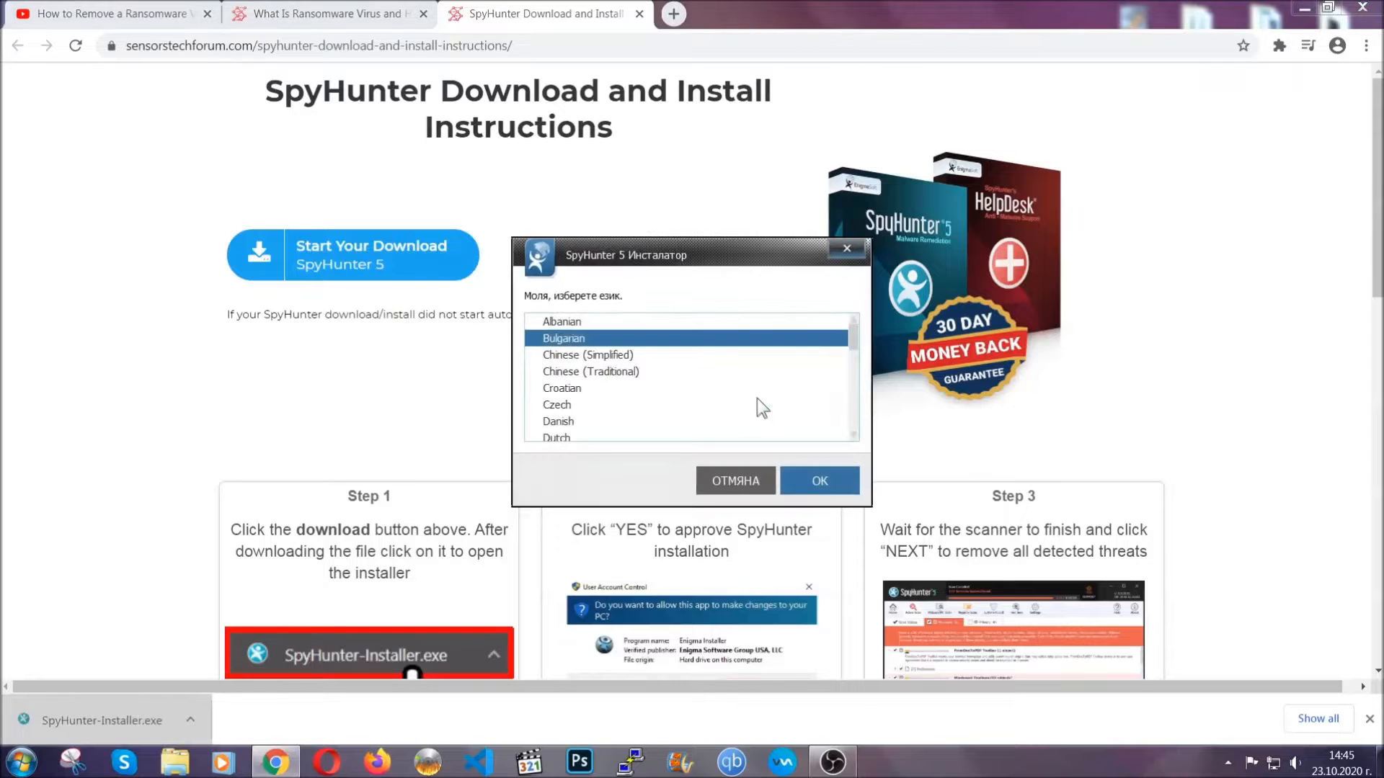
pyautogui.scroll(-3)
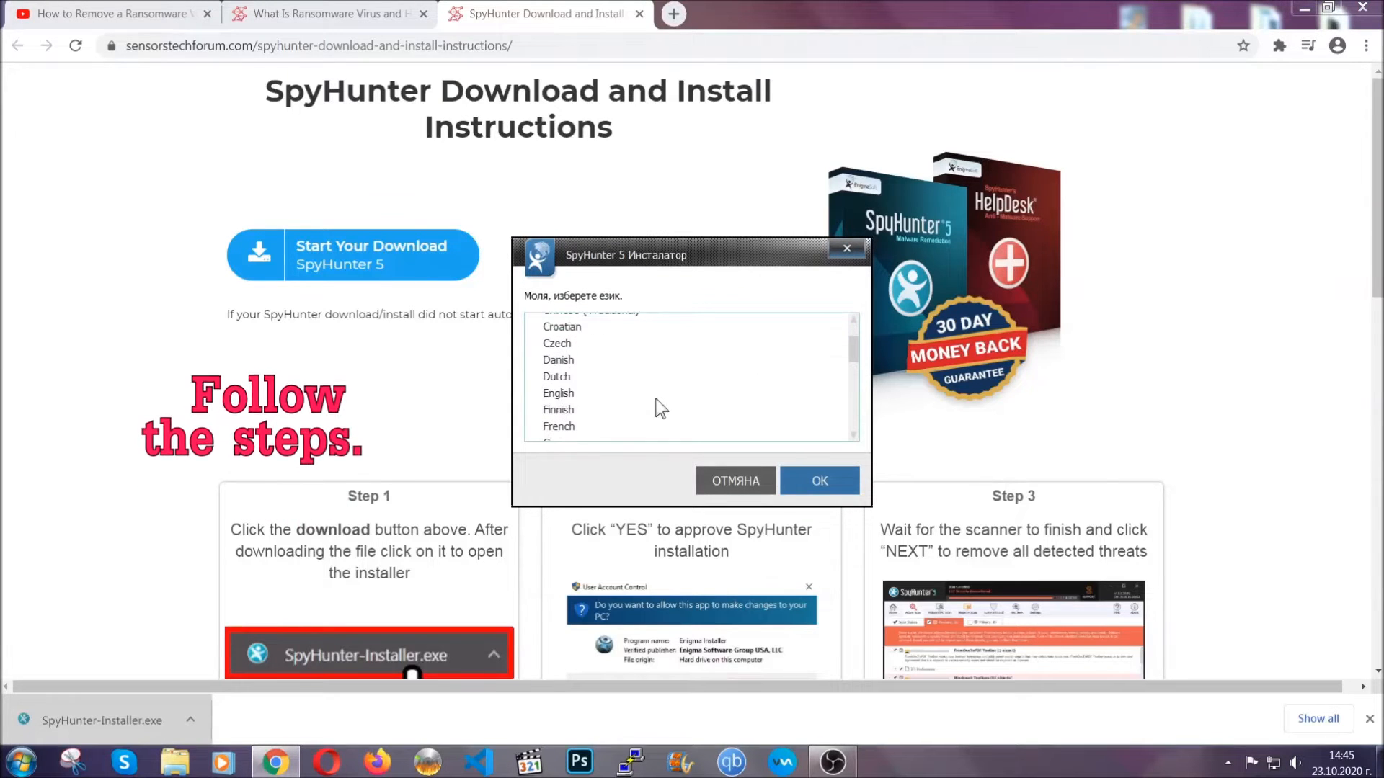
pyautogui.click(559, 393)
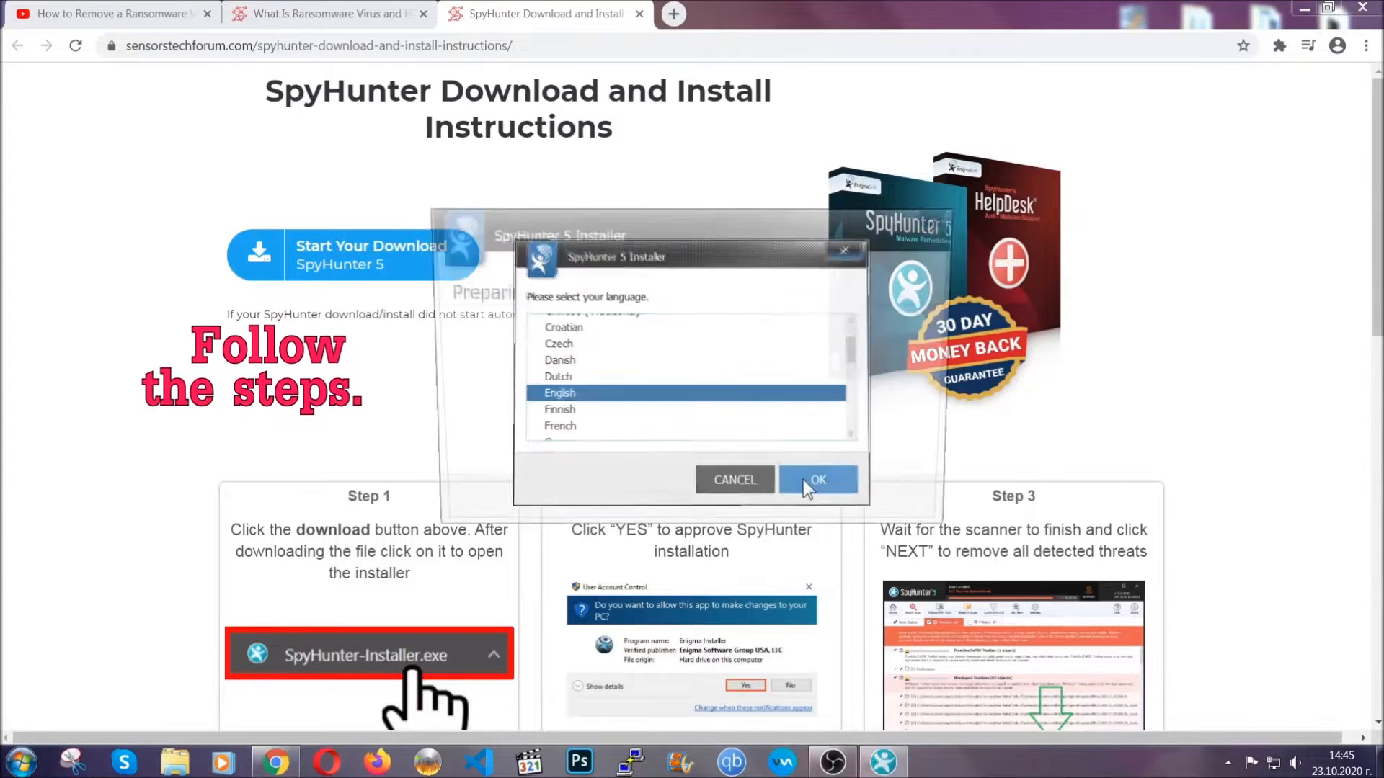
pyautogui.click(817, 479)
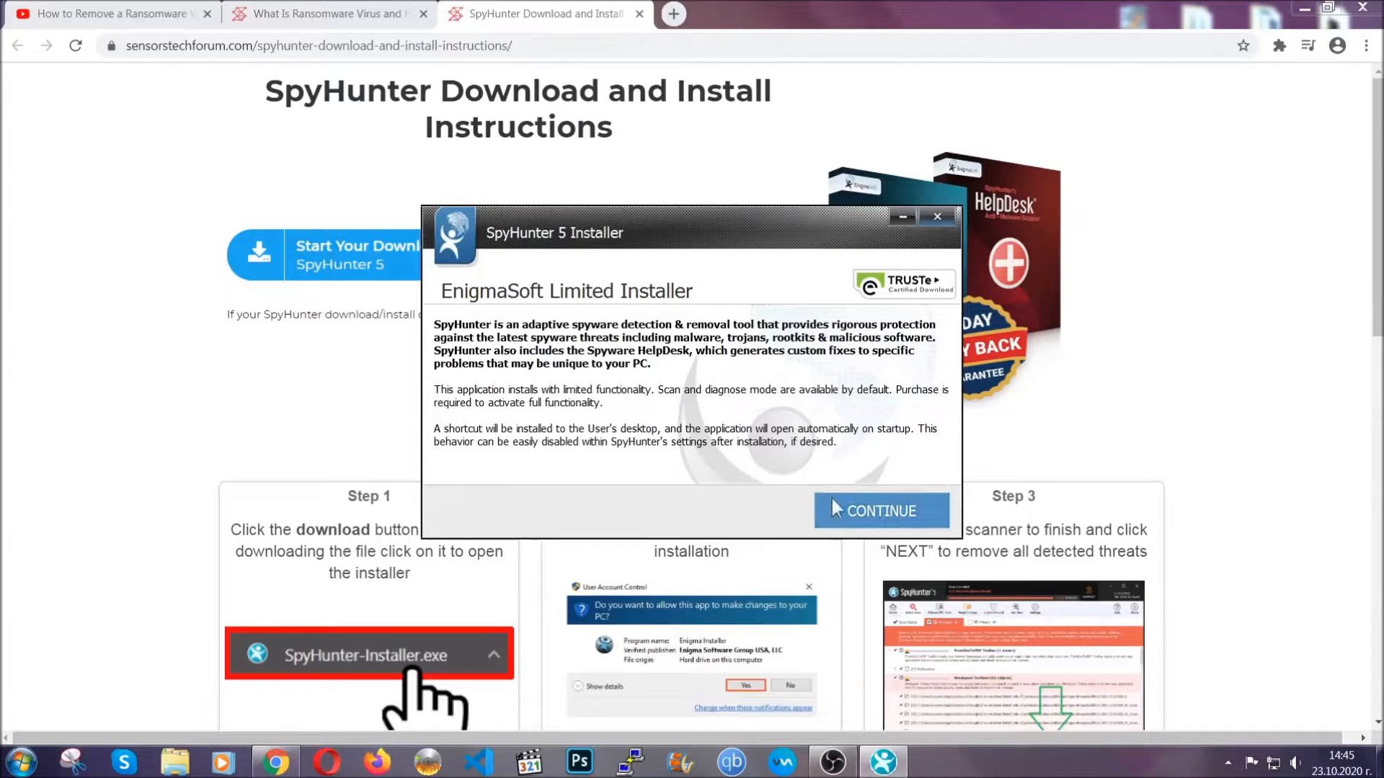
pyautogui.click(880, 511)
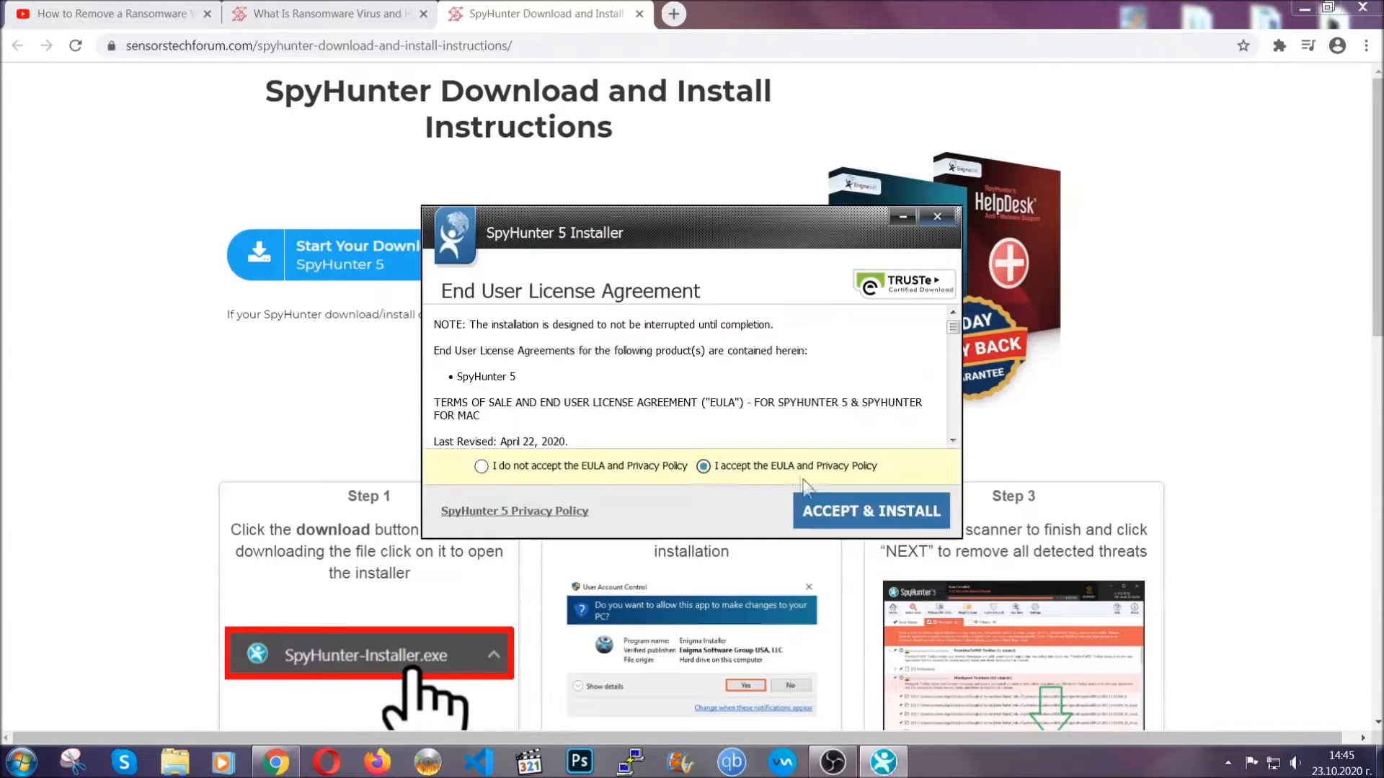
pyautogui.click(869, 511)
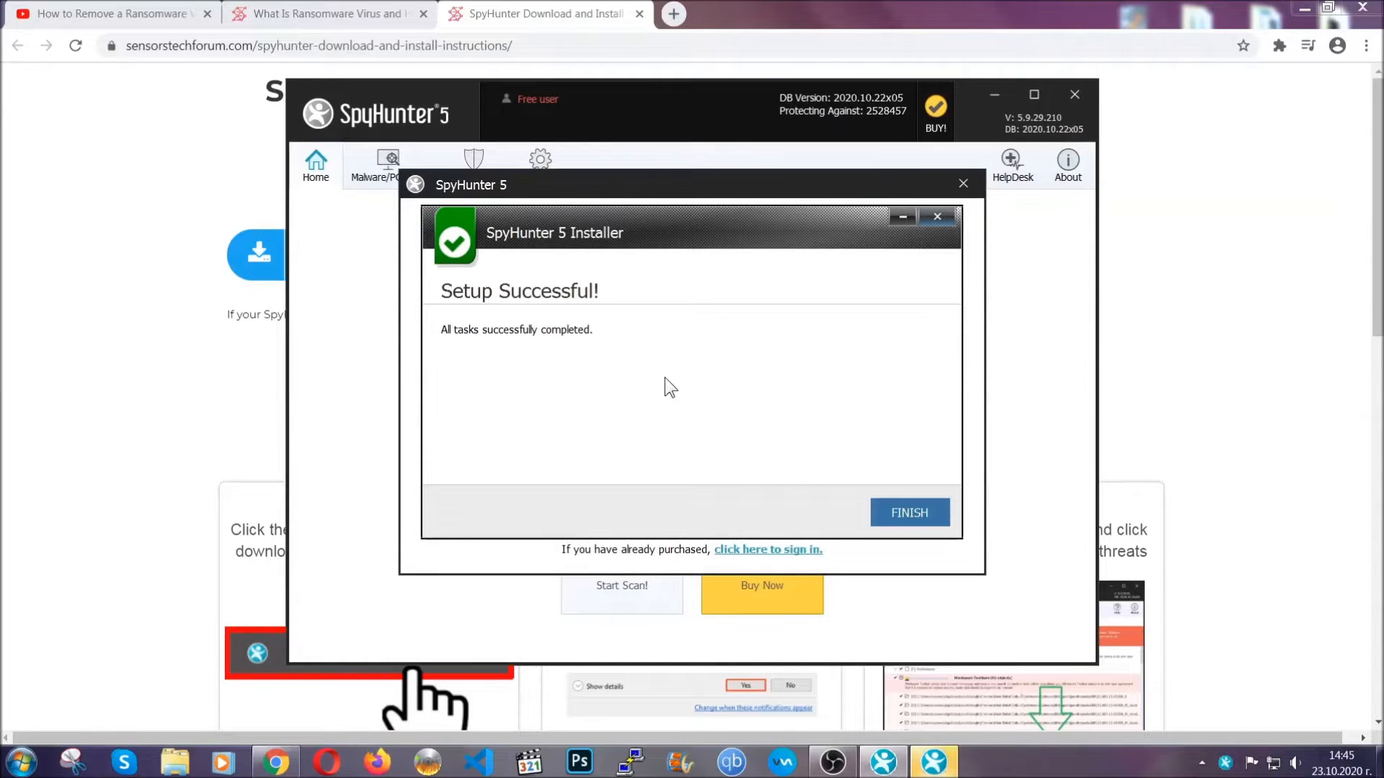
pyautogui.click(908, 512)
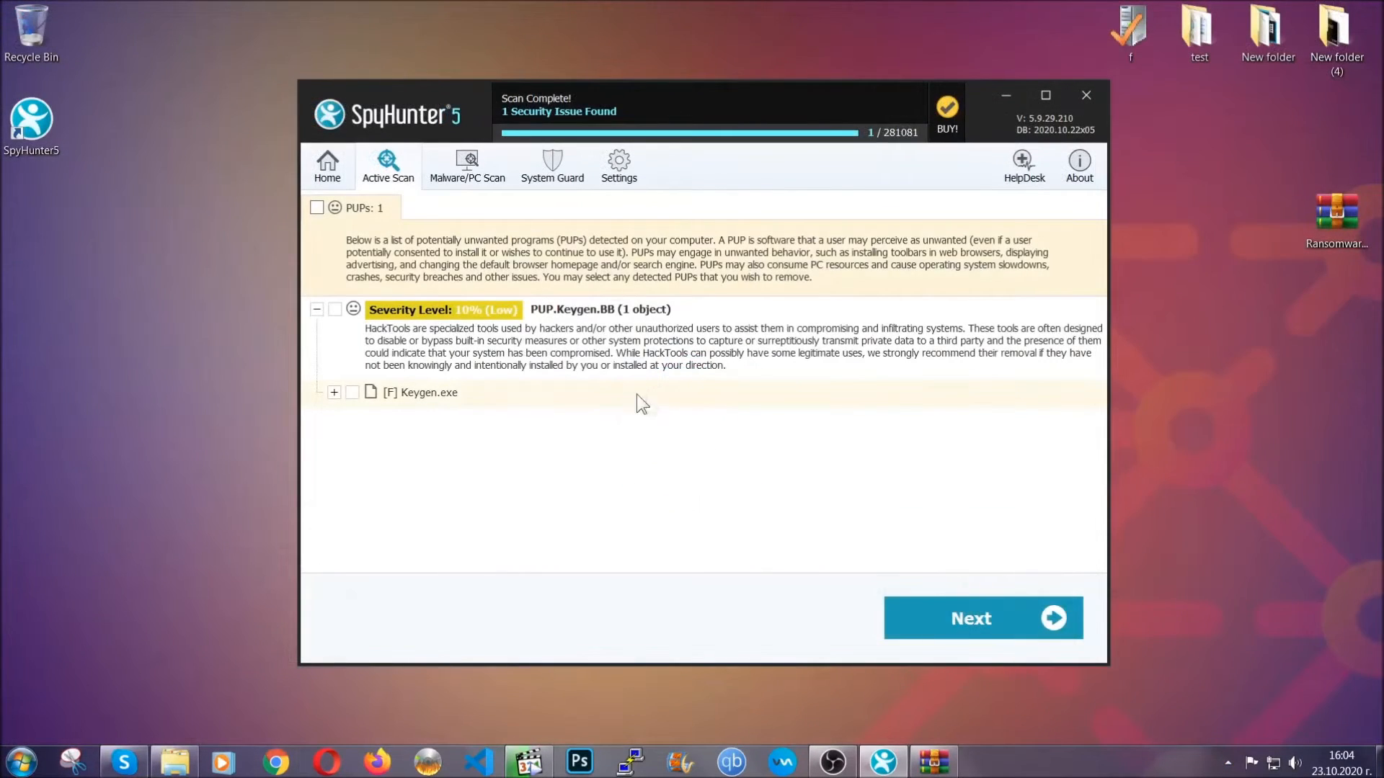
pyautogui.click(315, 208)
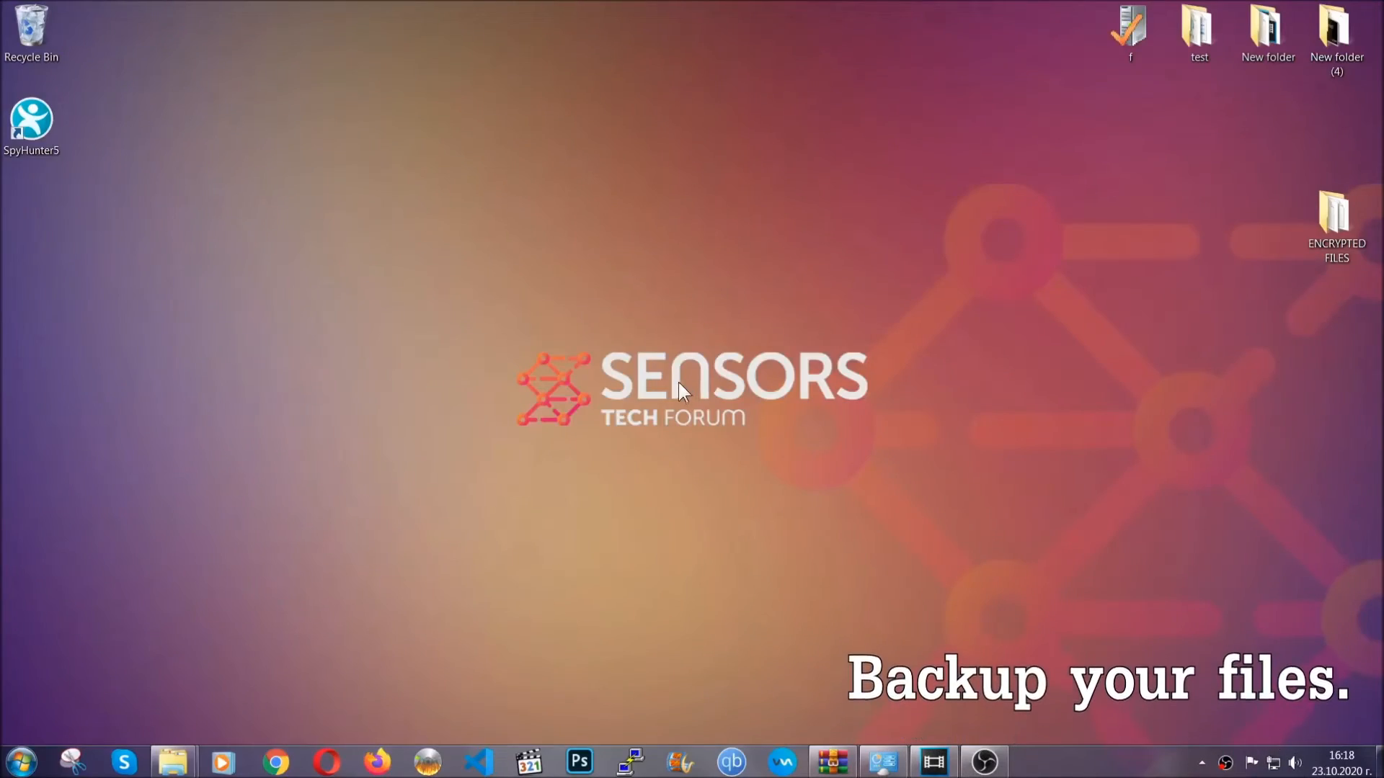
# Step: Copy the six encrypted .efji files from the ENCRYPTED FILES folder
pyautogui.click(1335, 221)
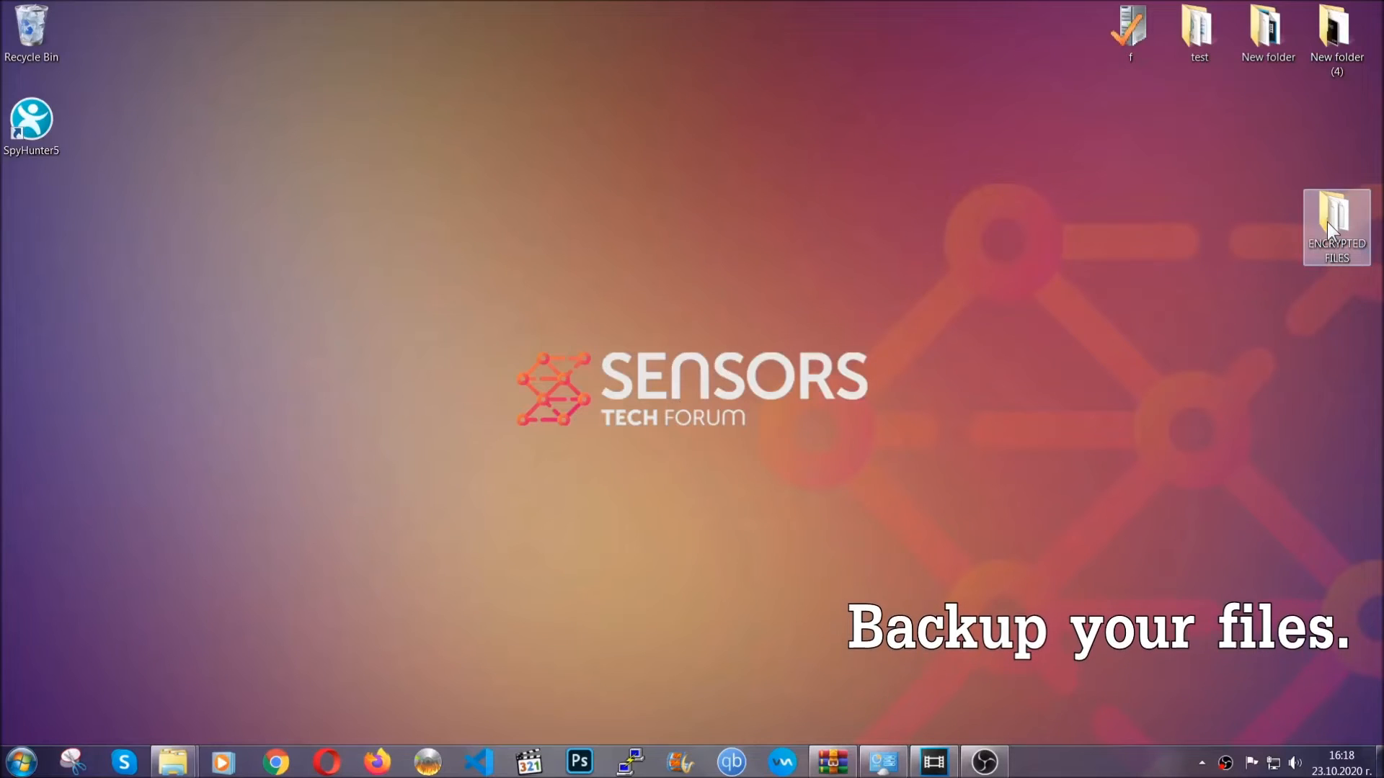
pyautogui.doubleClick(1336, 228)
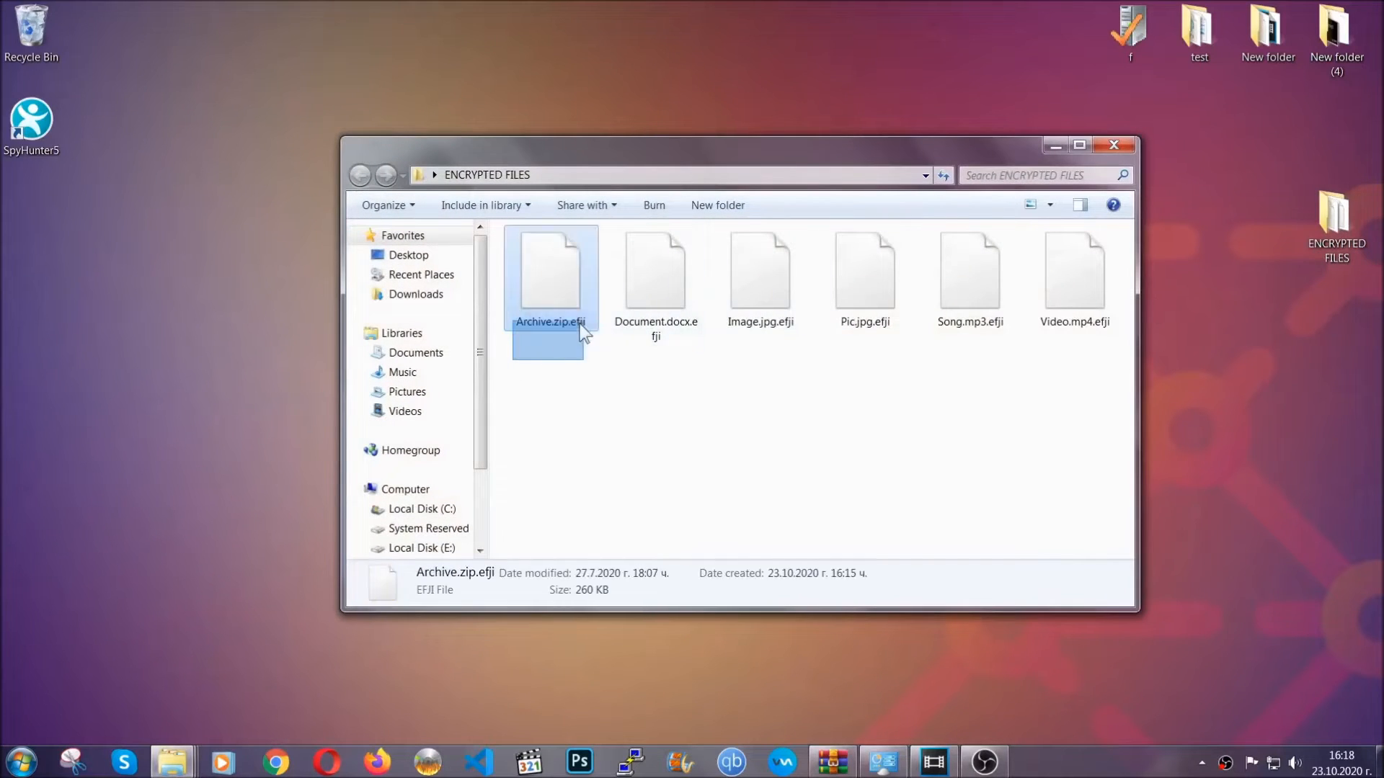
pyautogui.rightClick(1074, 269)
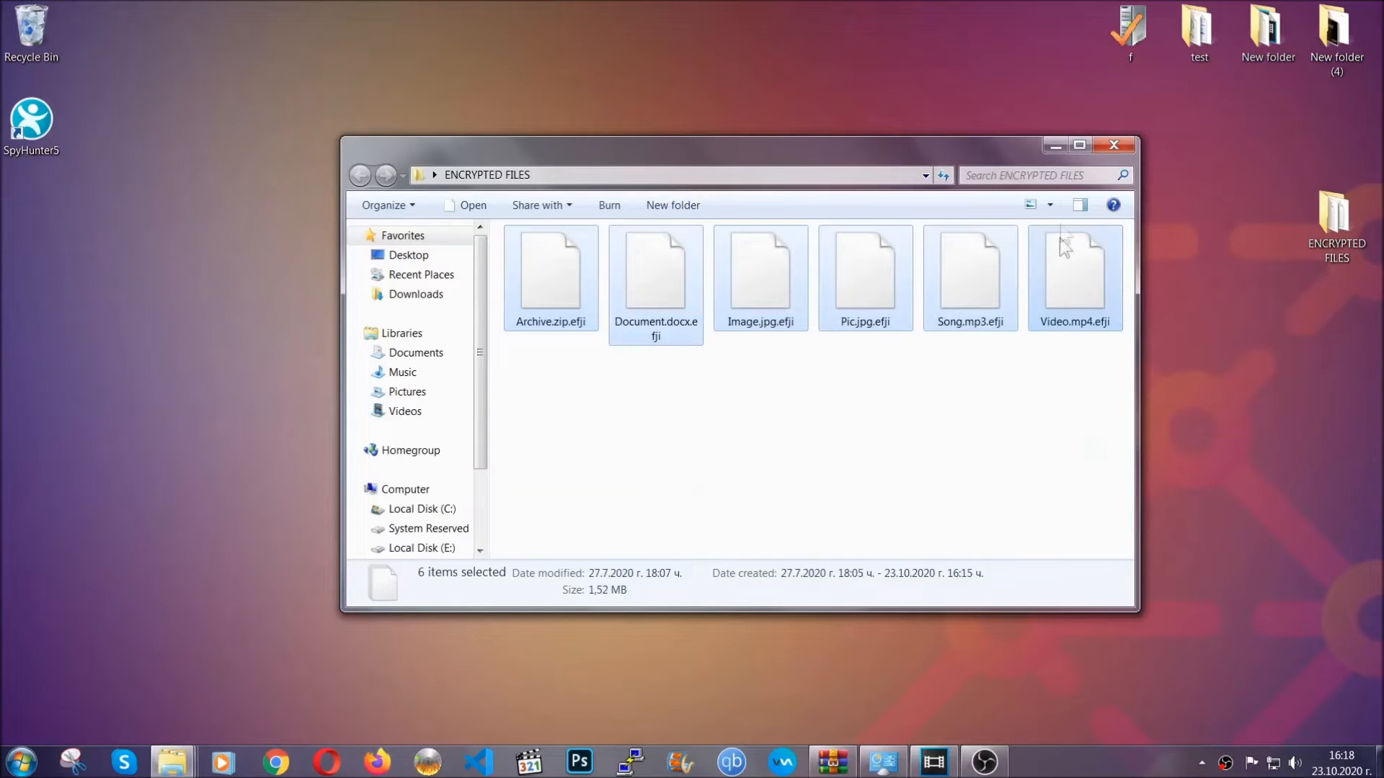
pyautogui.click(1114, 145)
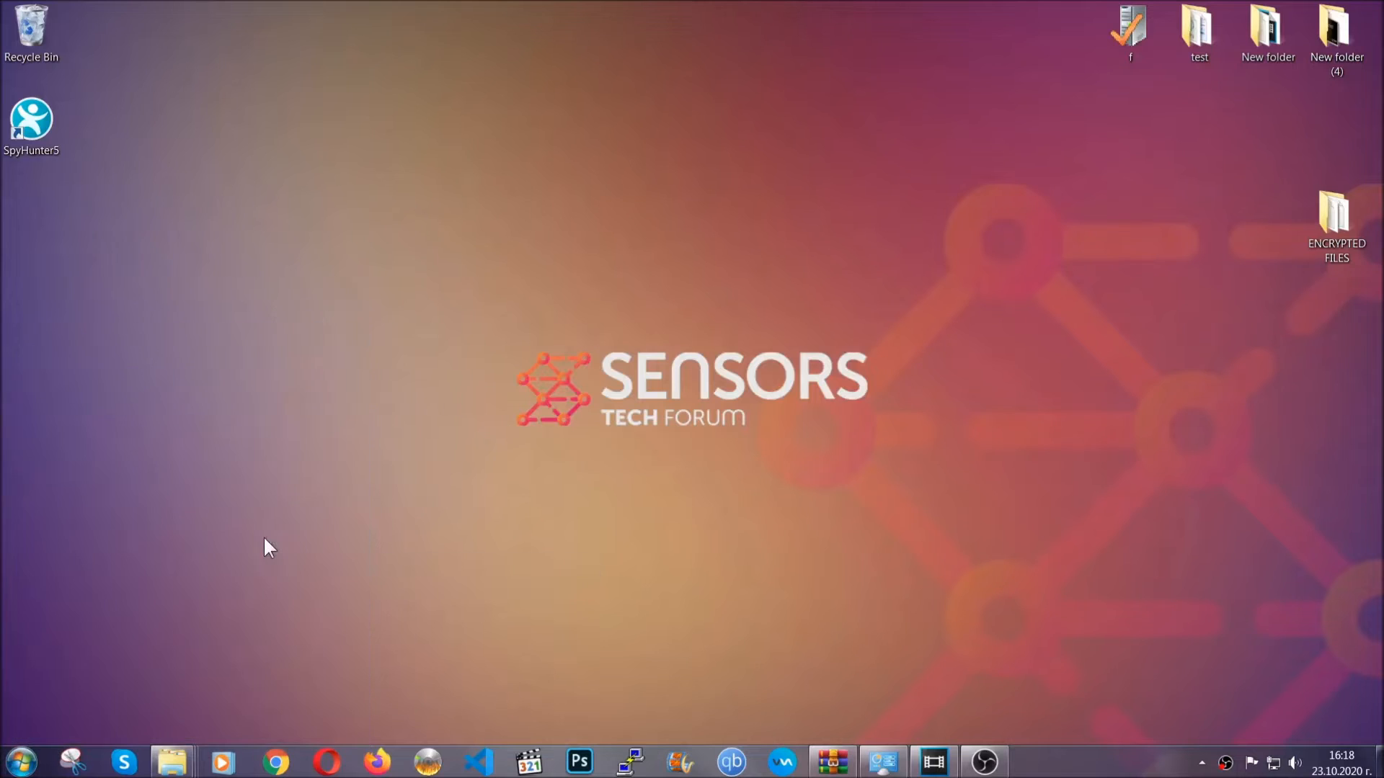
# Step: Paste the copied files onto FLASH DRIVE (H:) and close the drive's window
pyautogui.click(171, 761)
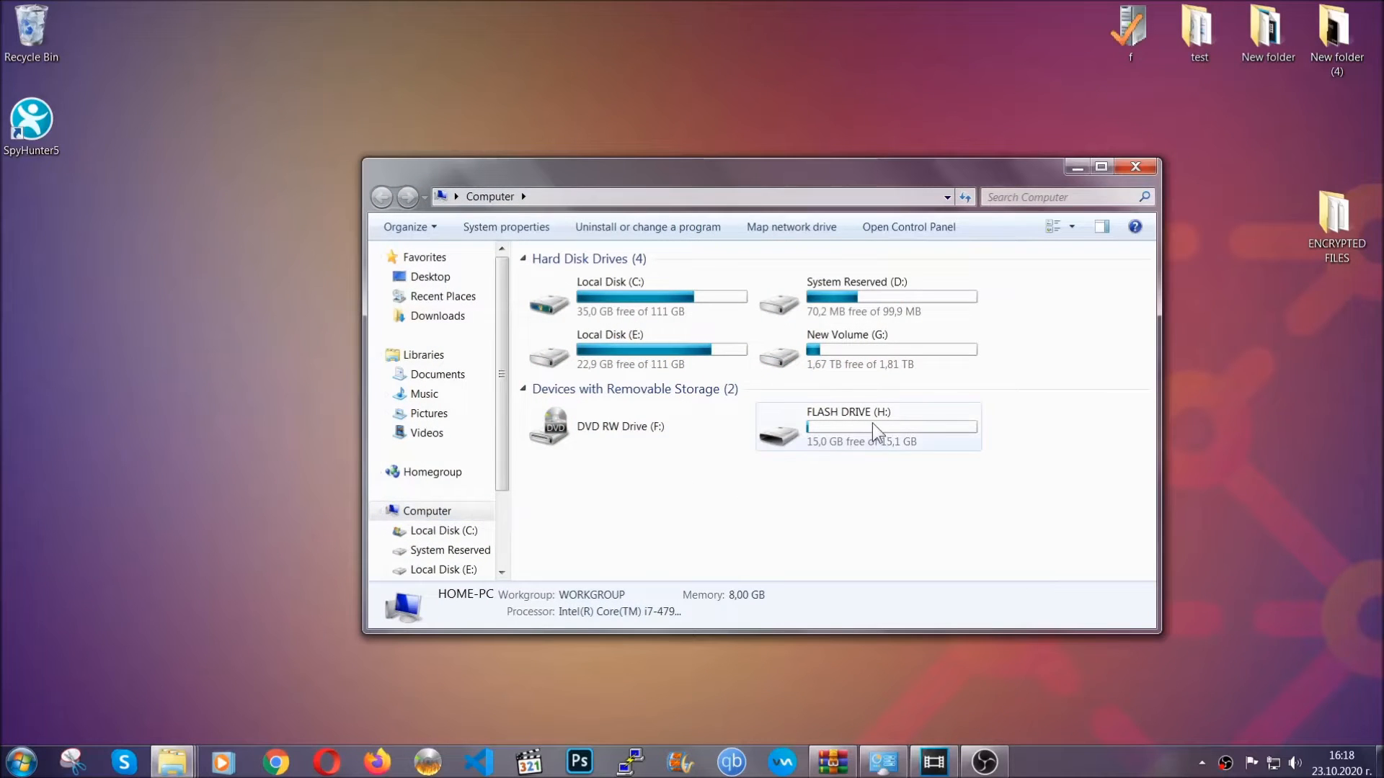
pyautogui.doubleClick(867, 426)
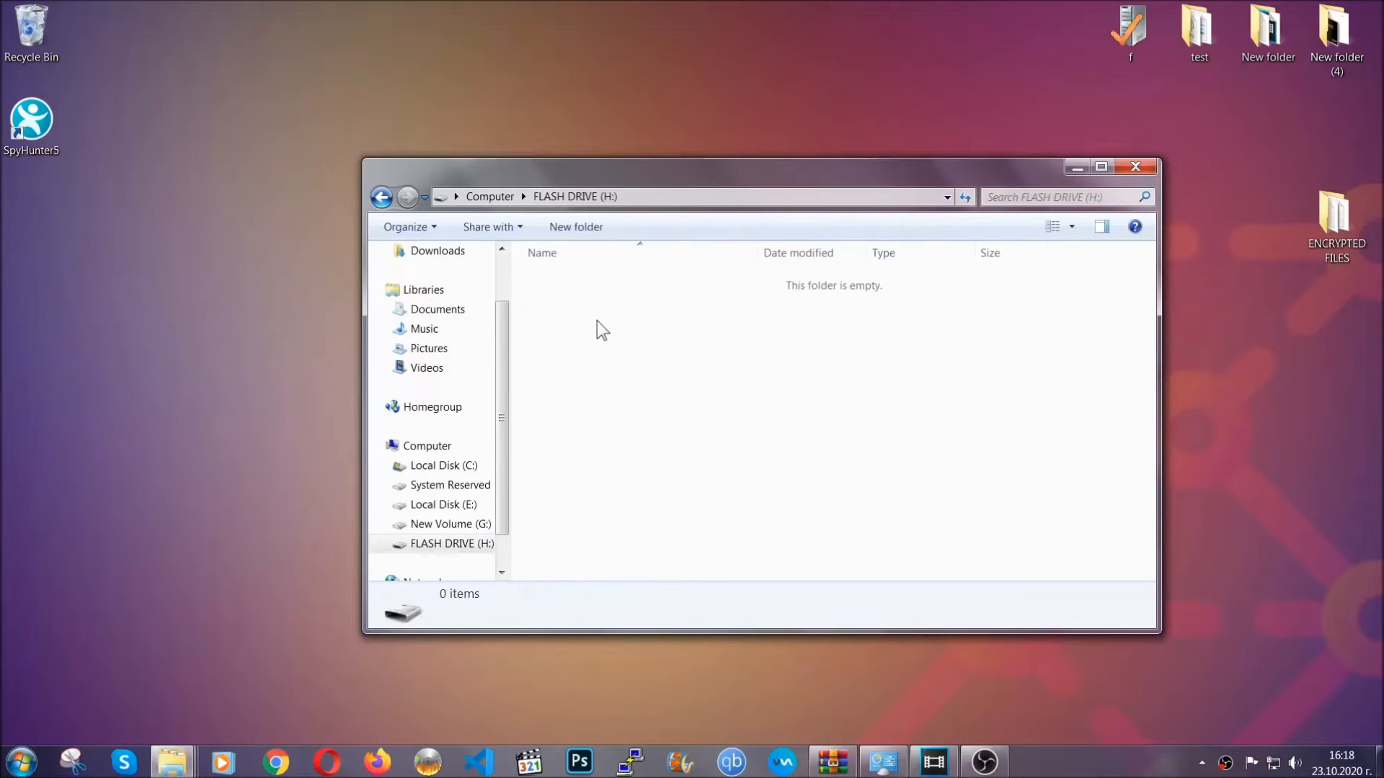
pyautogui.rightClick(600, 328)
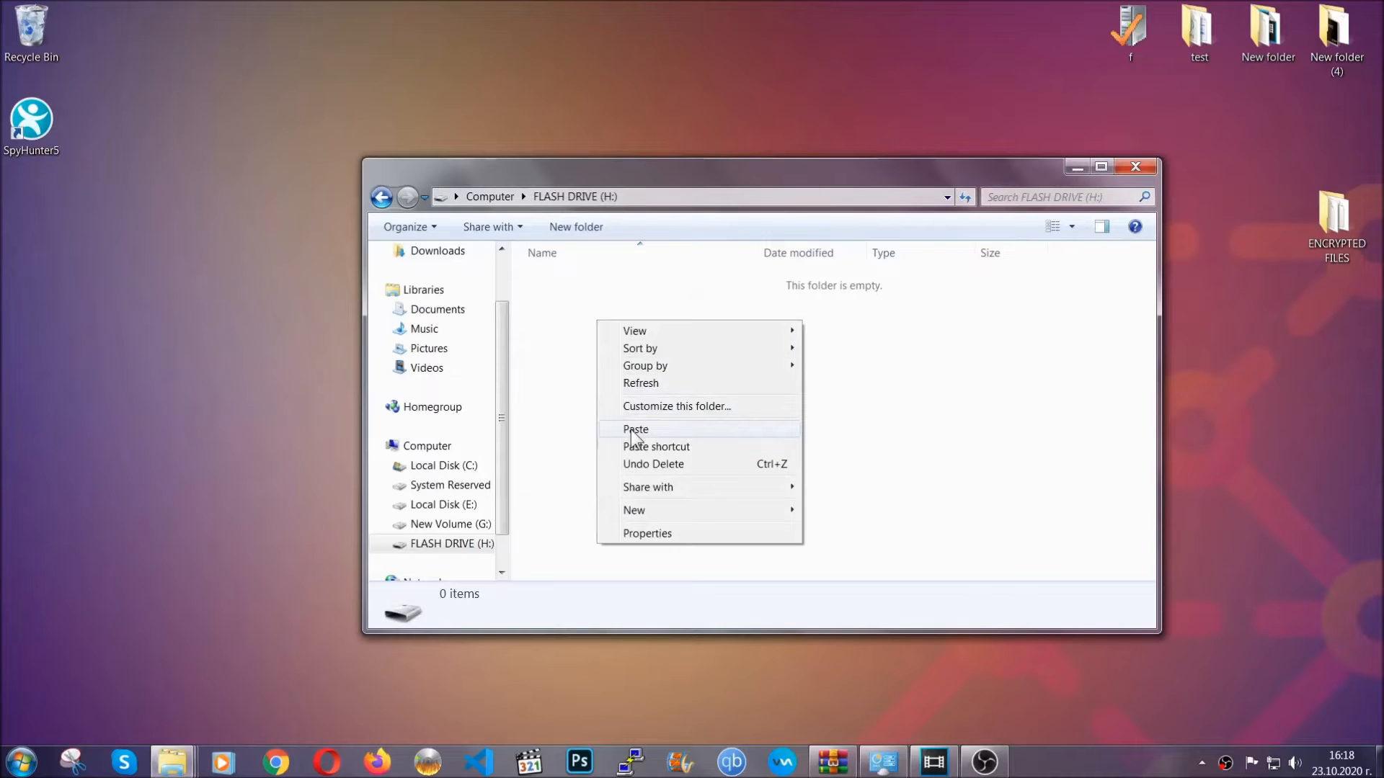
pyautogui.click(636, 429)
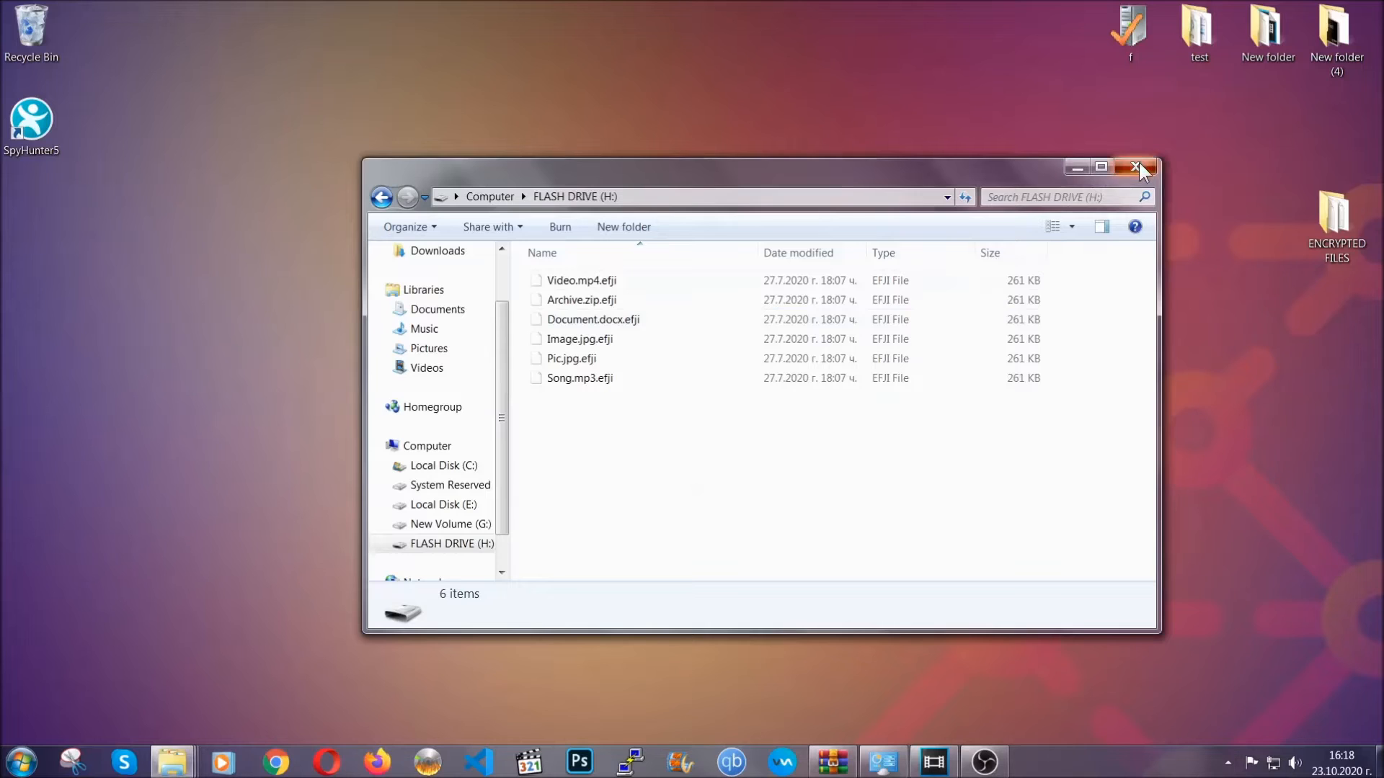
pyautogui.click(1137, 166)
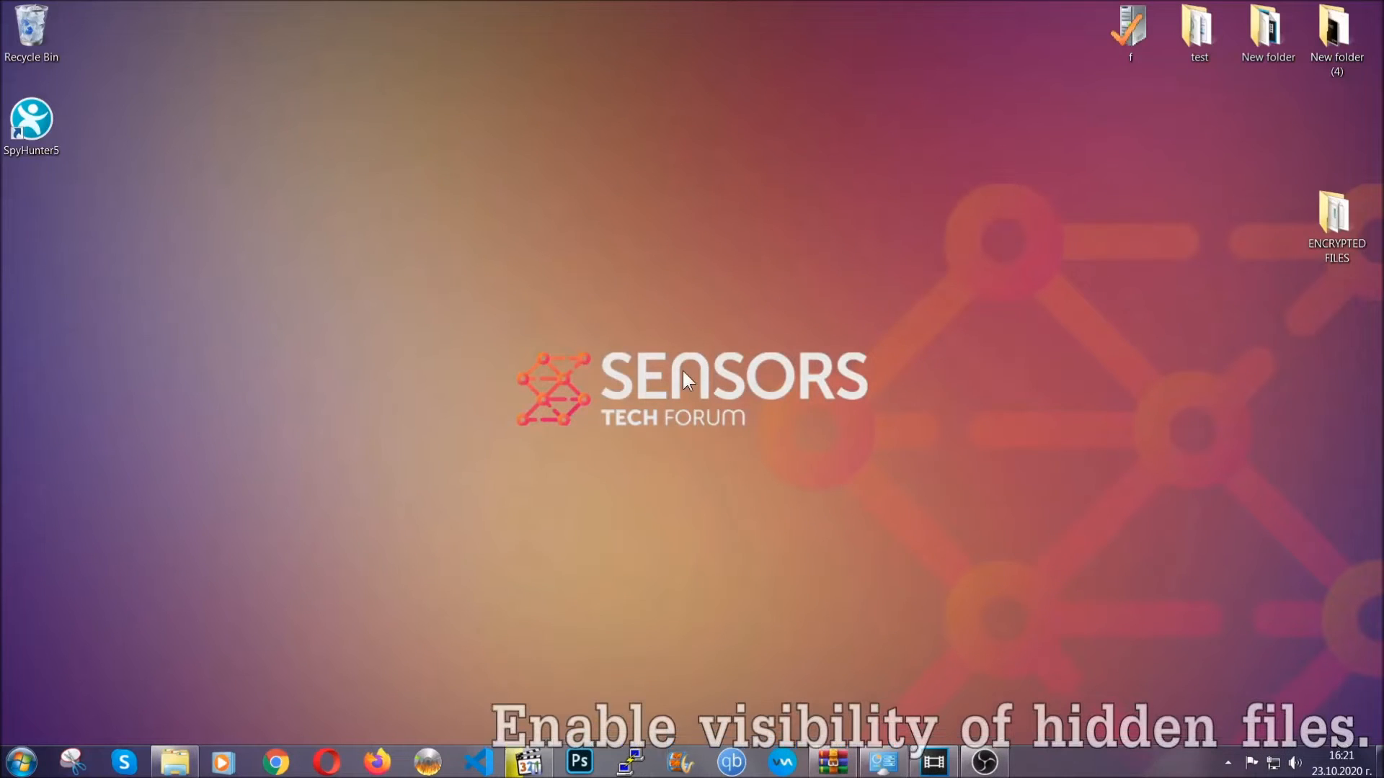
pyautogui.moveTo(100, 684)
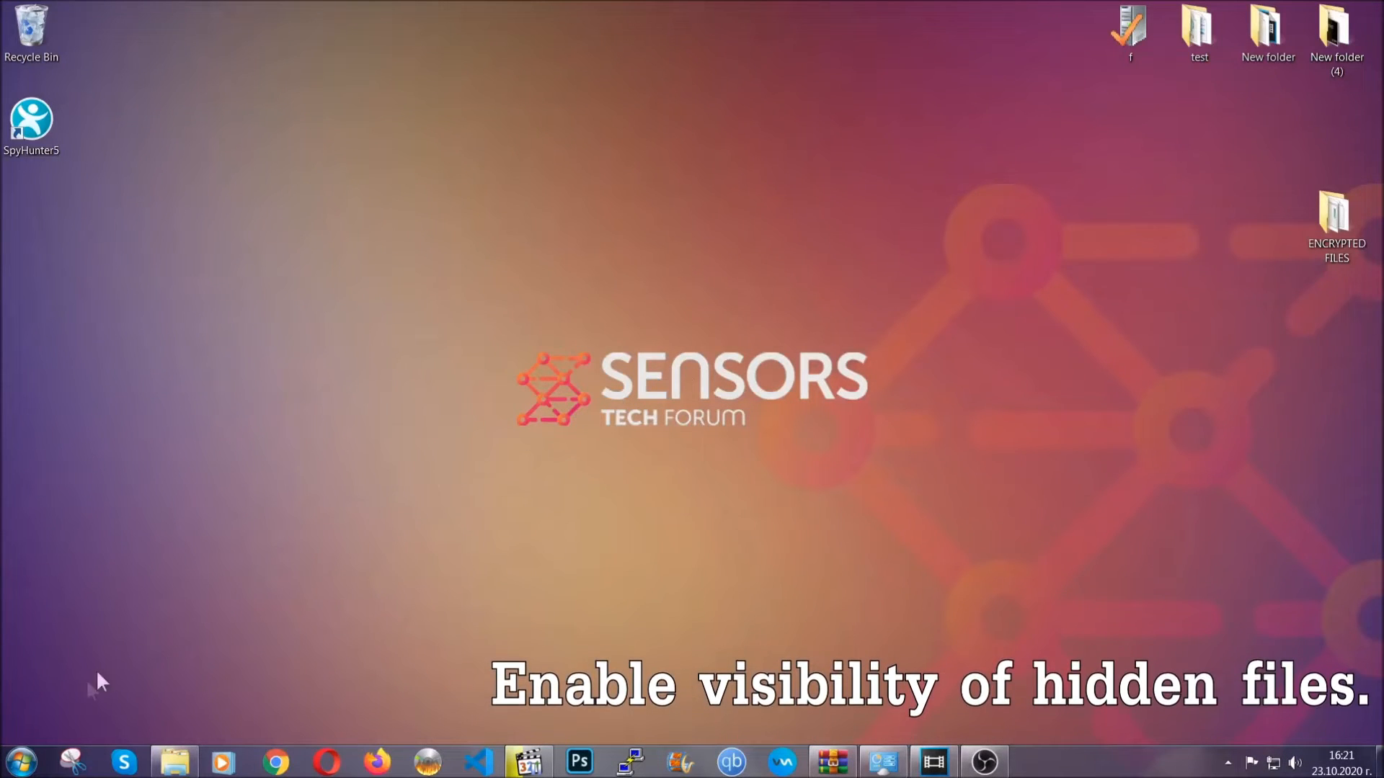
# Step: Enable 'Show hidden files, folders, and drives' in Folder Options, applying and confirming it
pyautogui.click(19, 761)
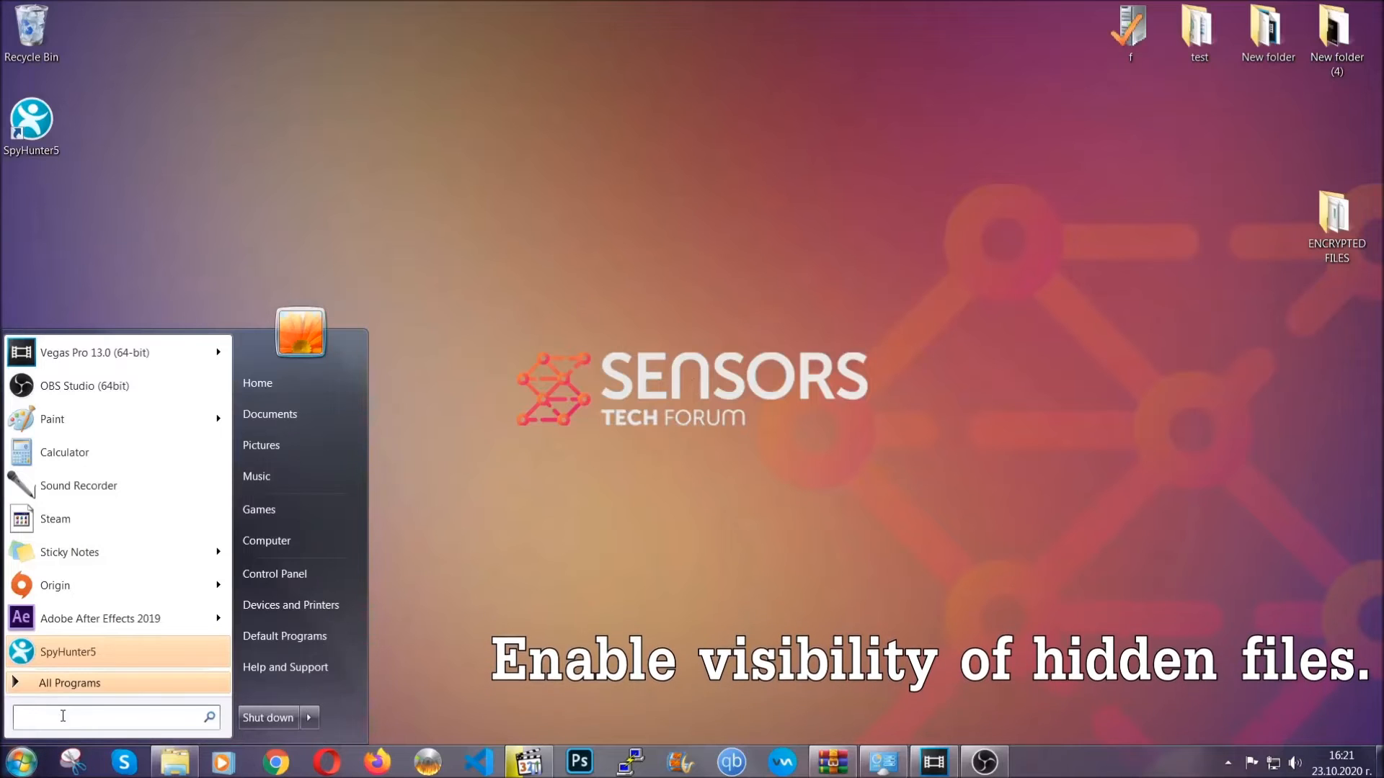
pyautogui.write('s')
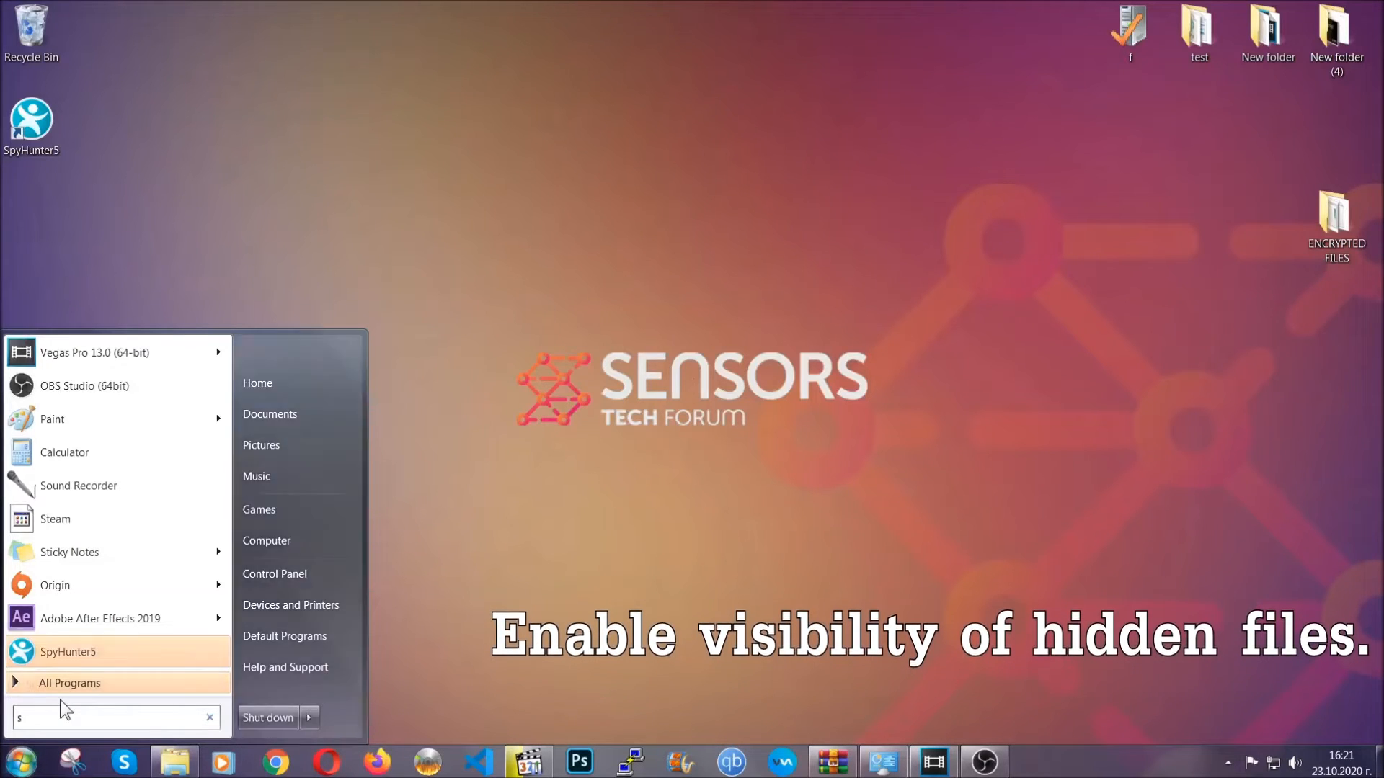
pyautogui.write('how hidden files and folders')
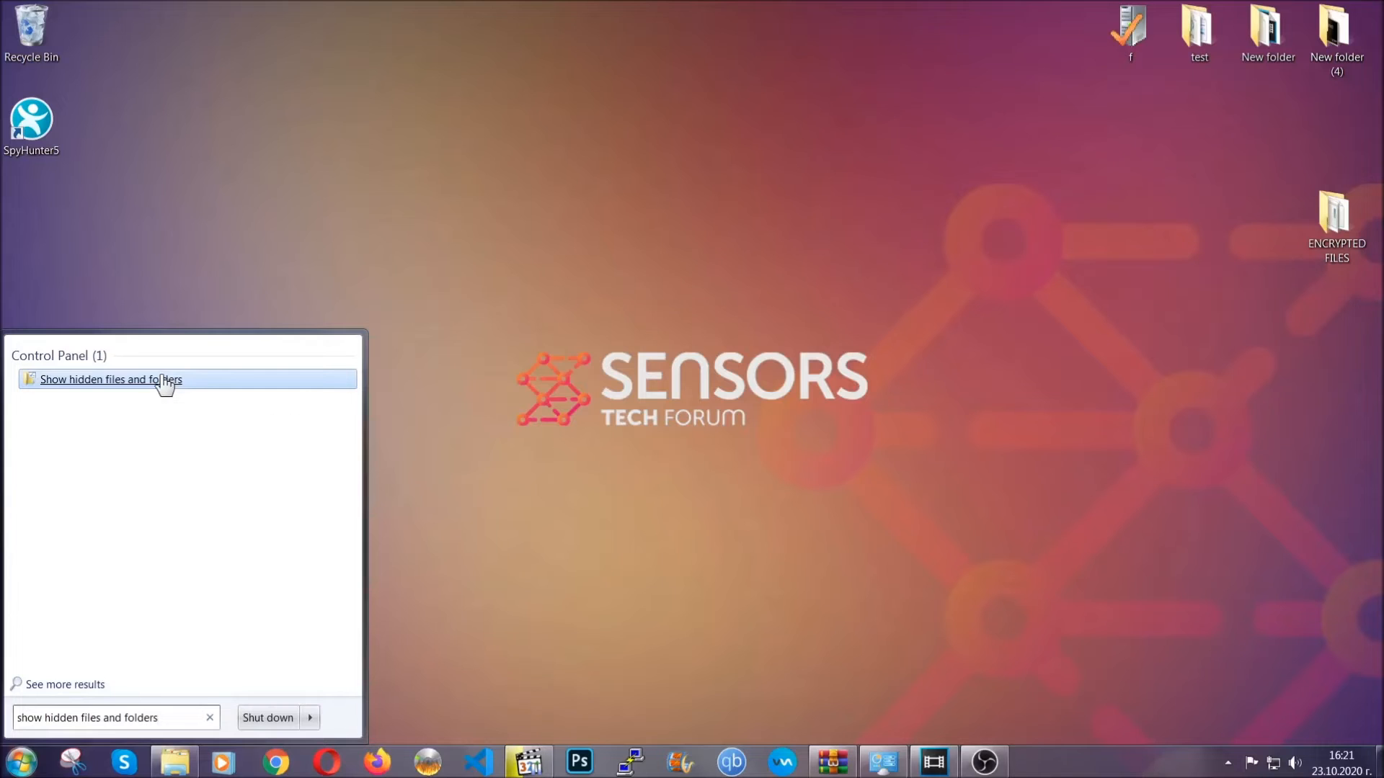
pyautogui.click(111, 378)
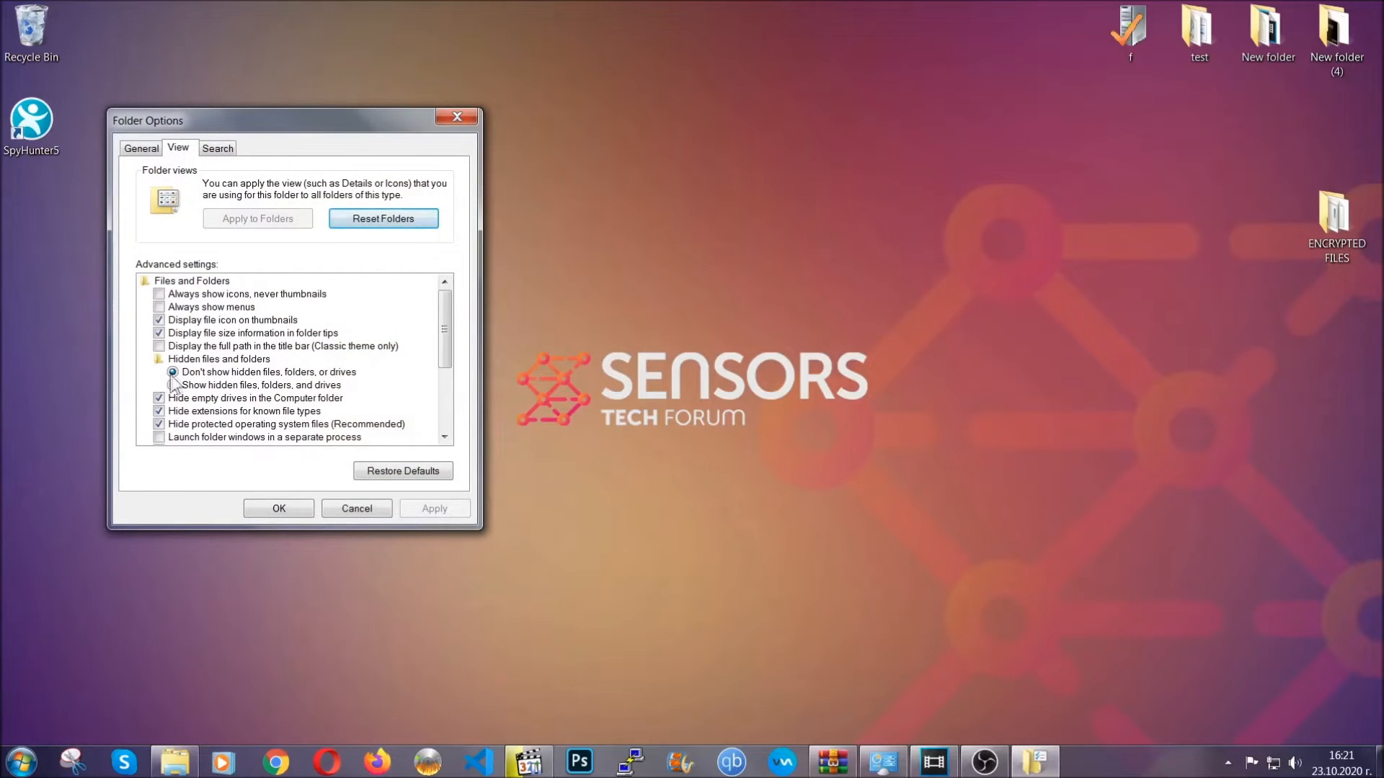
pyautogui.click(173, 385)
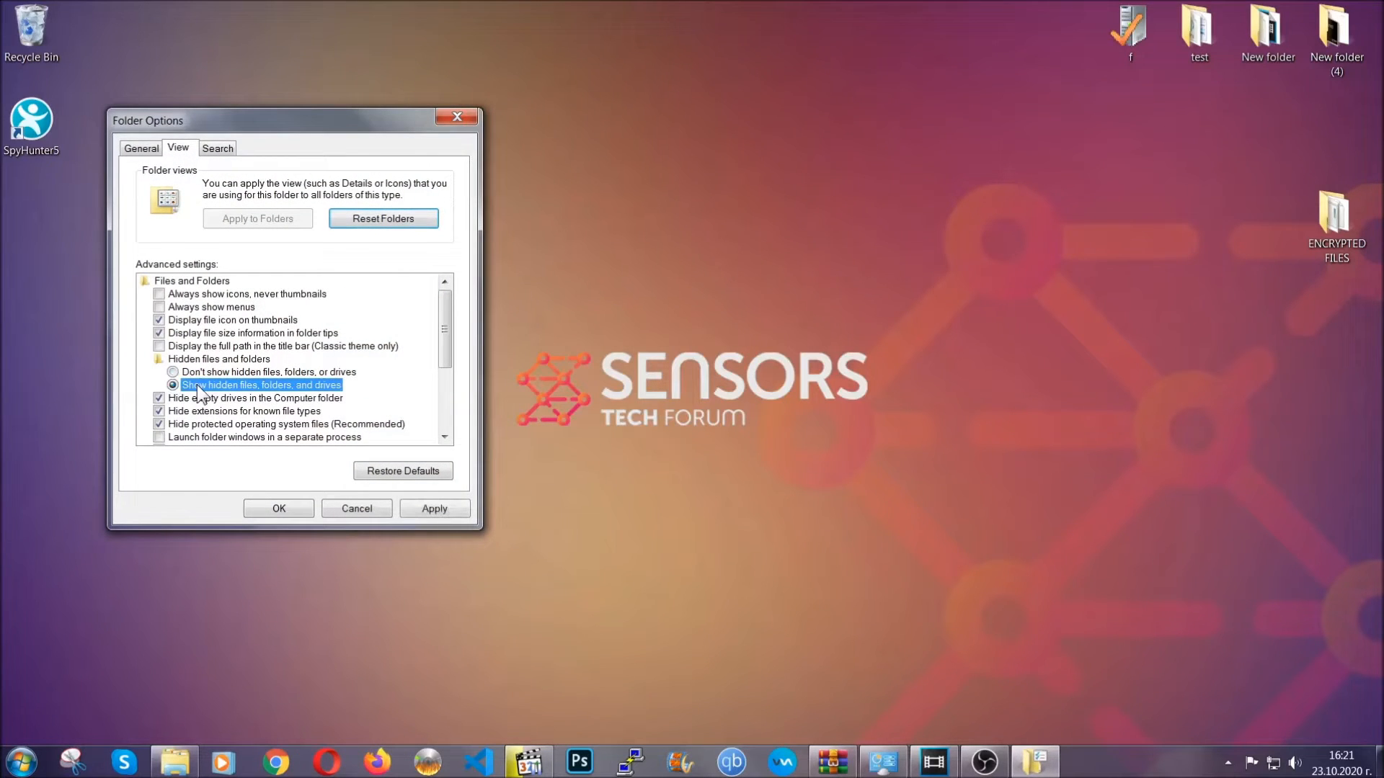
pyautogui.click(433, 508)
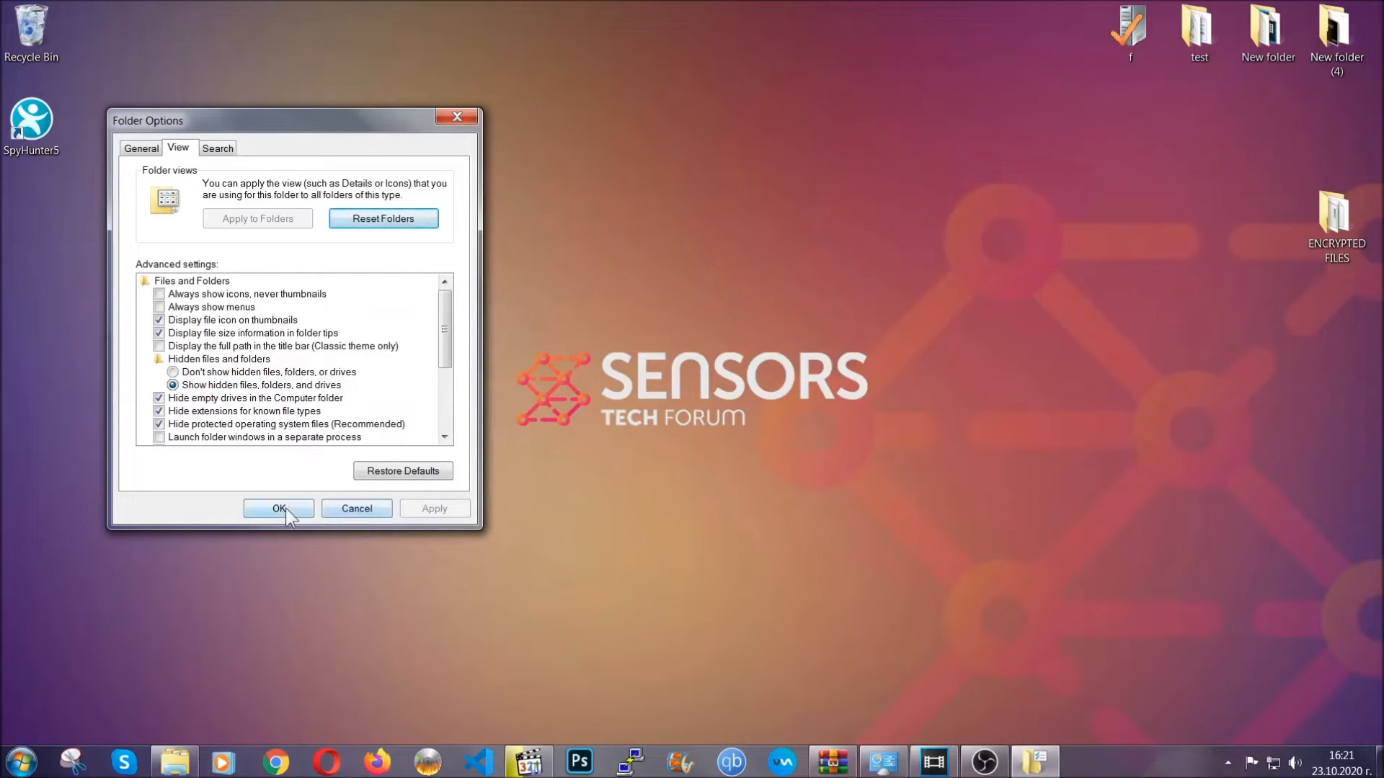
pyautogui.click(278, 508)
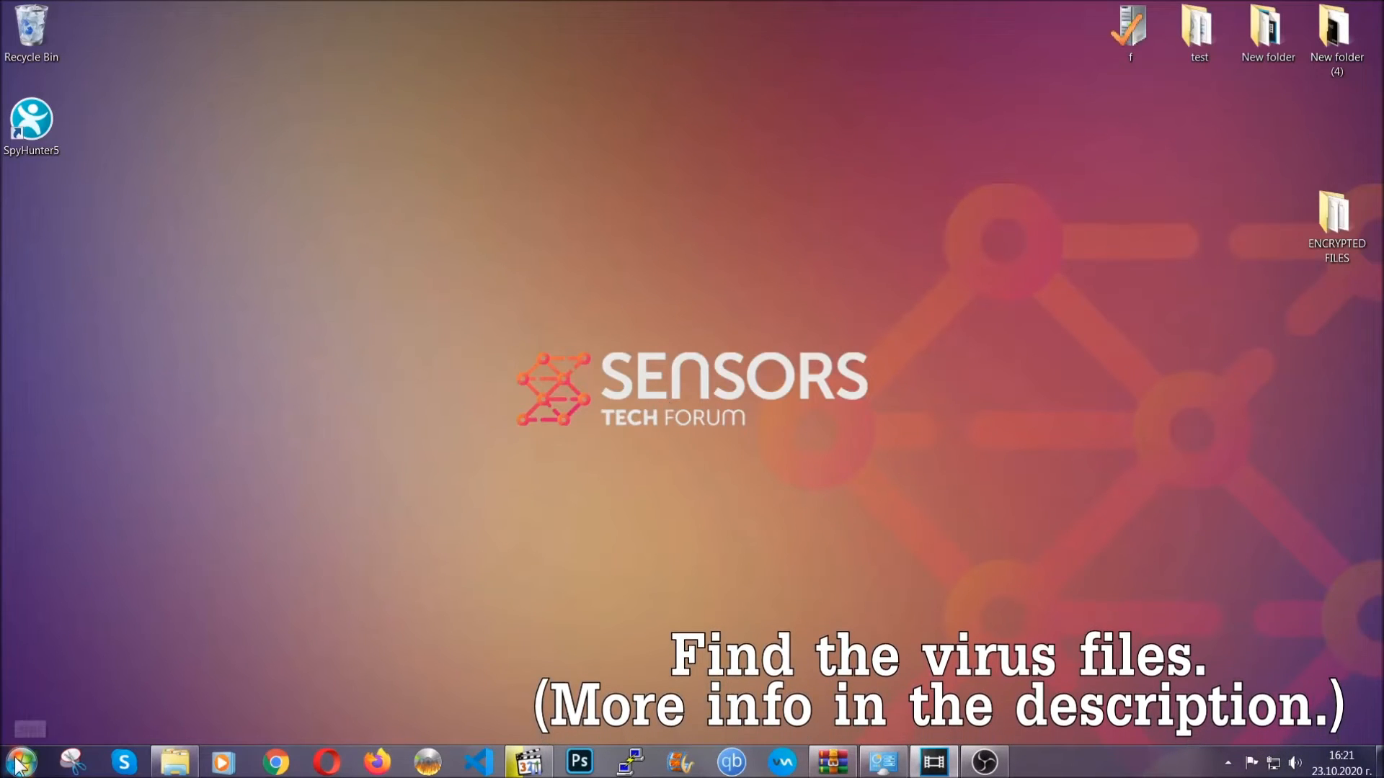
pyautogui.click(20, 761)
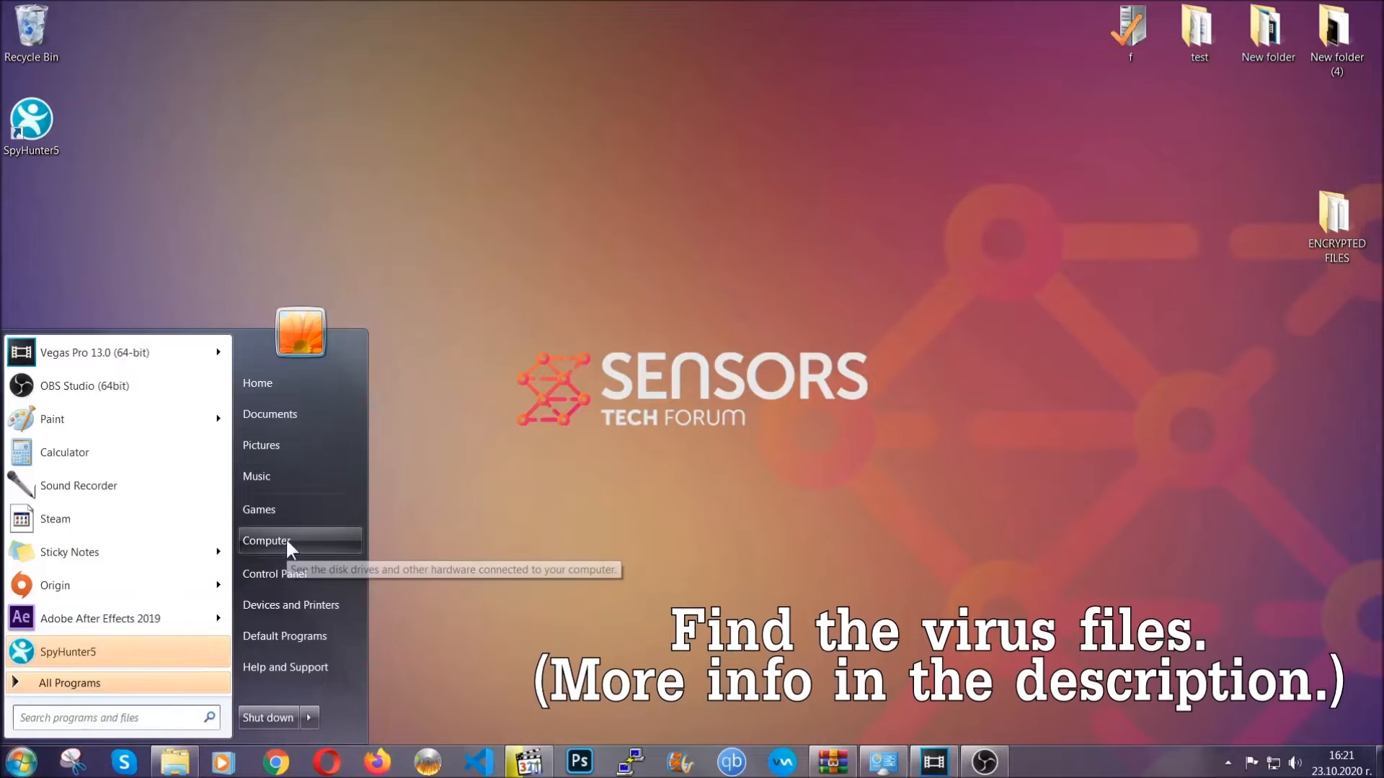
# Step: Search Computer for 'fileextension:exe Example Virus Name' to find the virus application
pyautogui.click(268, 541)
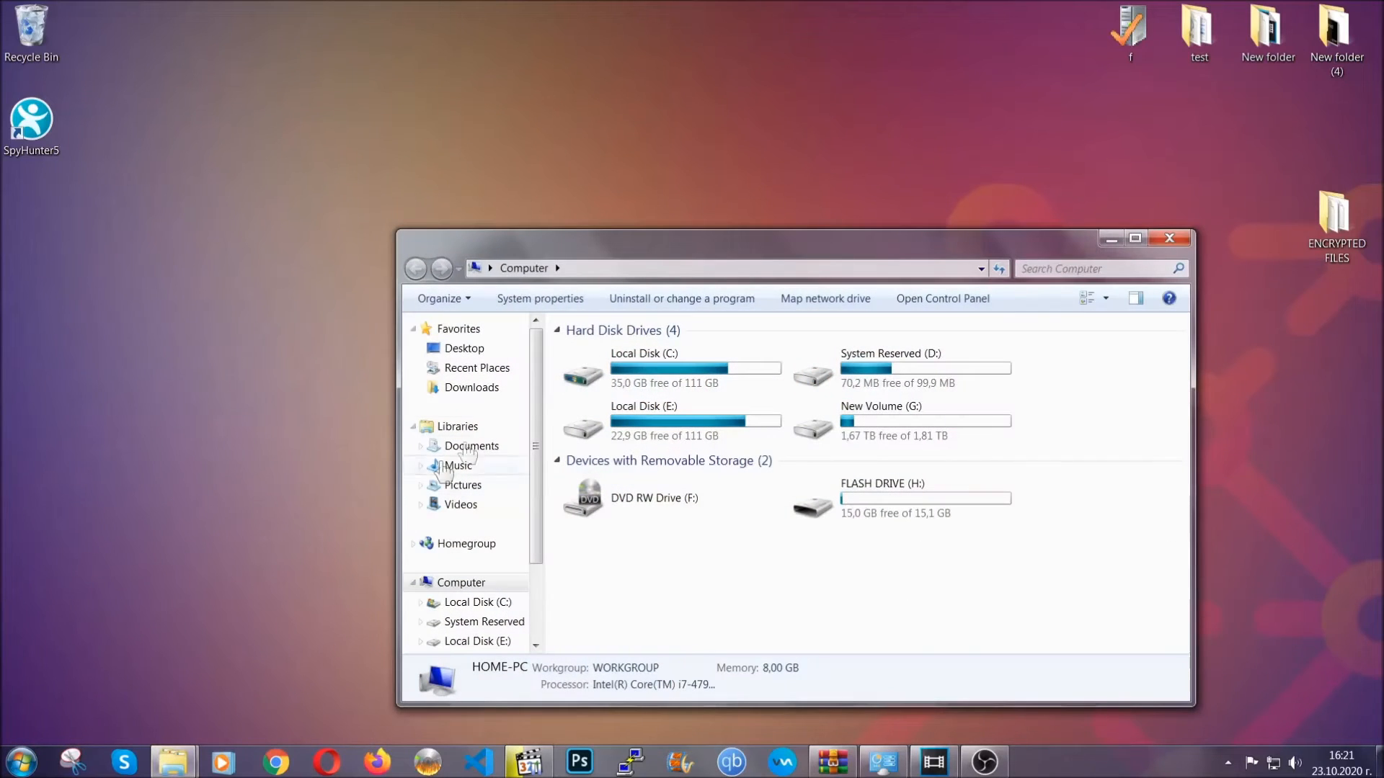
pyautogui.moveTo(790, 238); pyautogui.dragTo(657, 177)
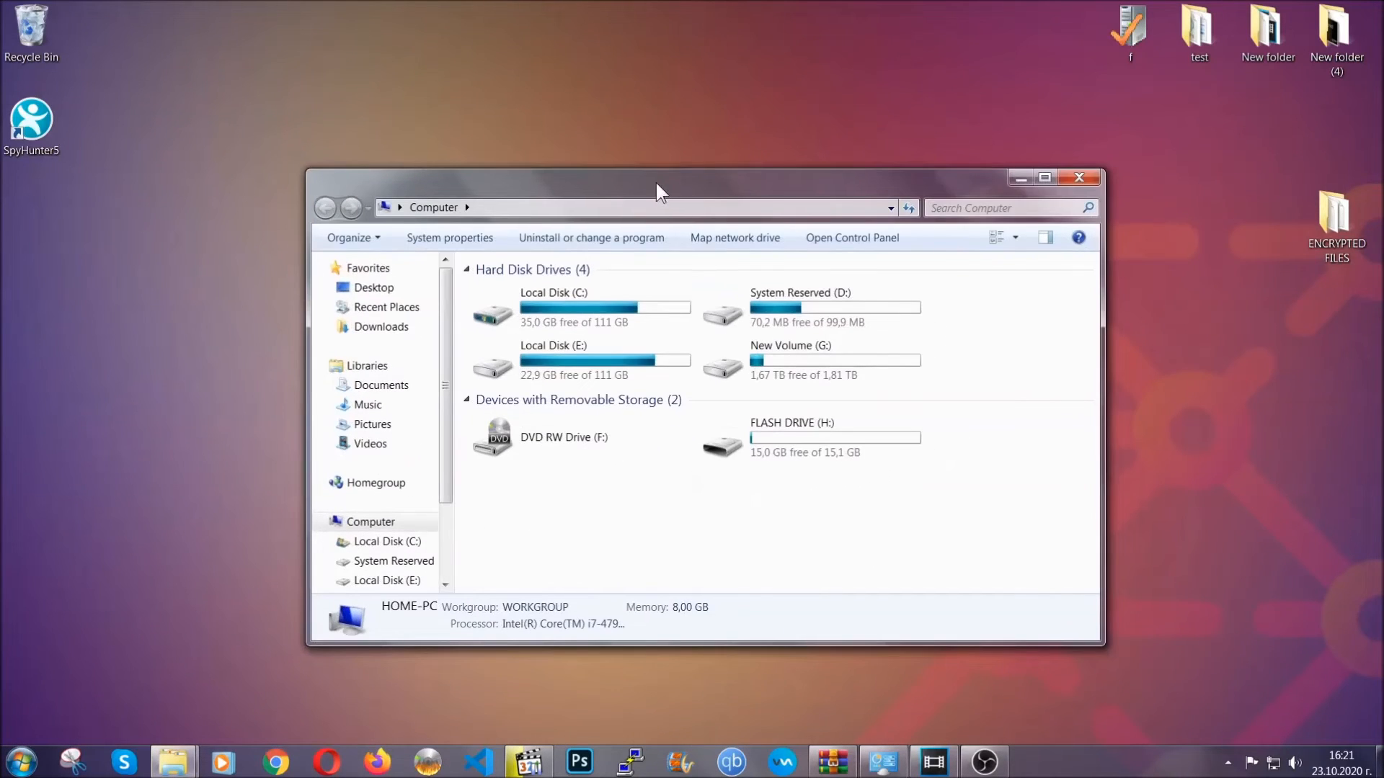
pyautogui.click(1006, 207)
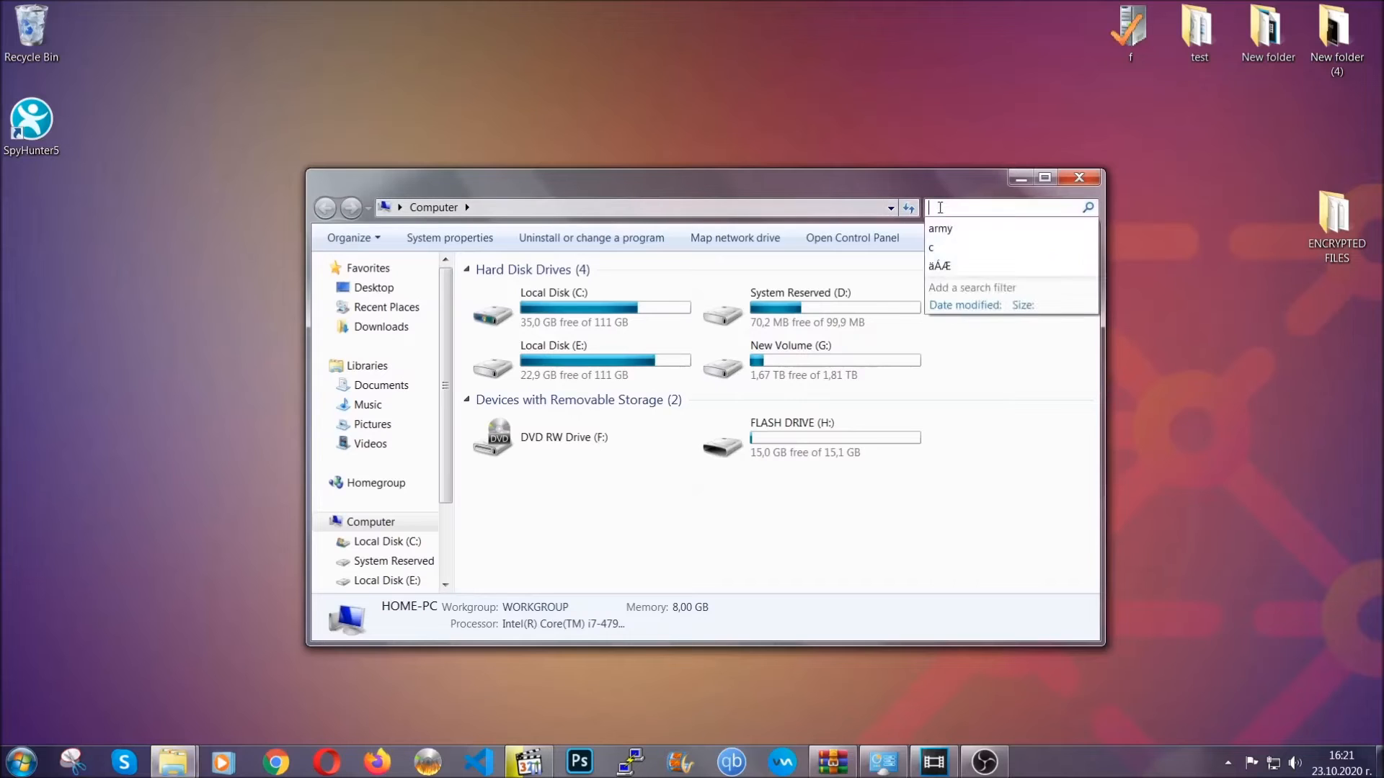
pyautogui.write('fileextension:exe E')
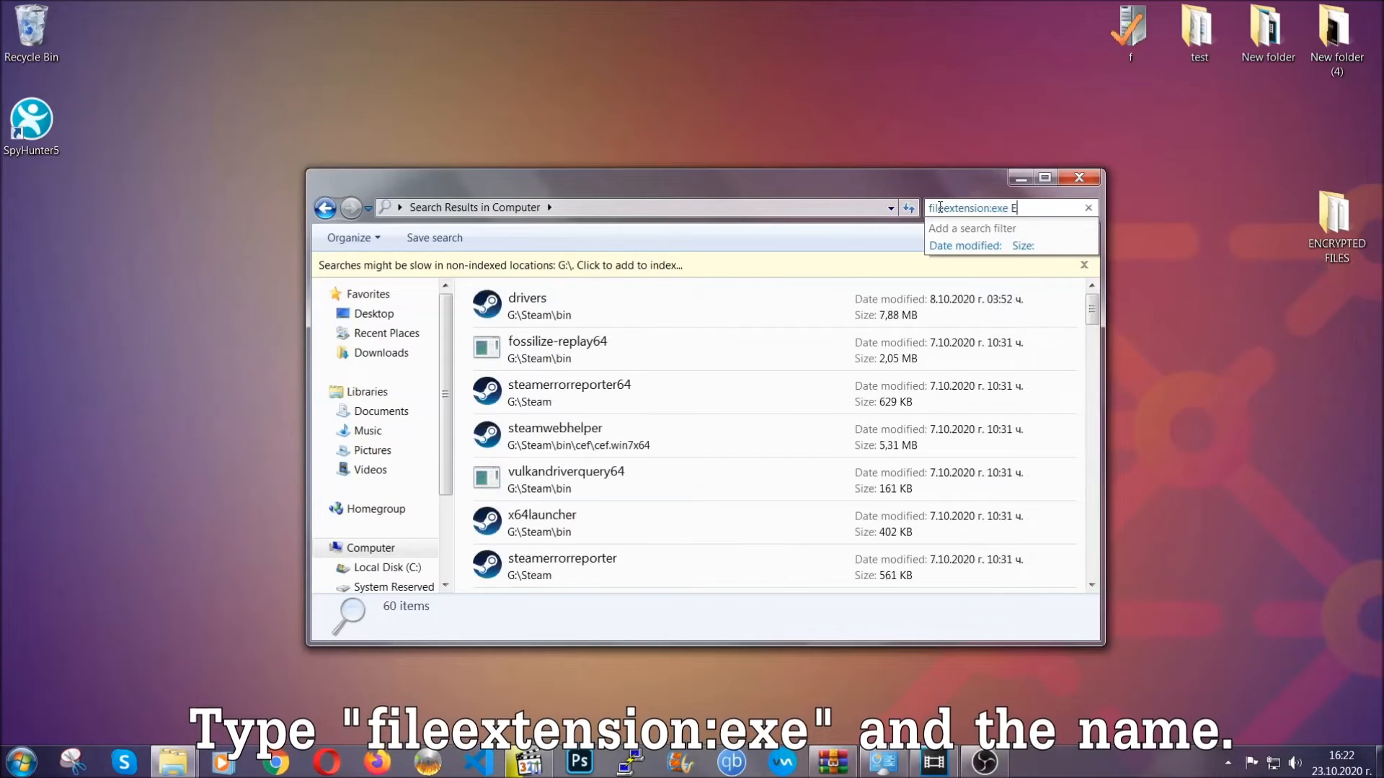
pyautogui.write('xample Virus Name')
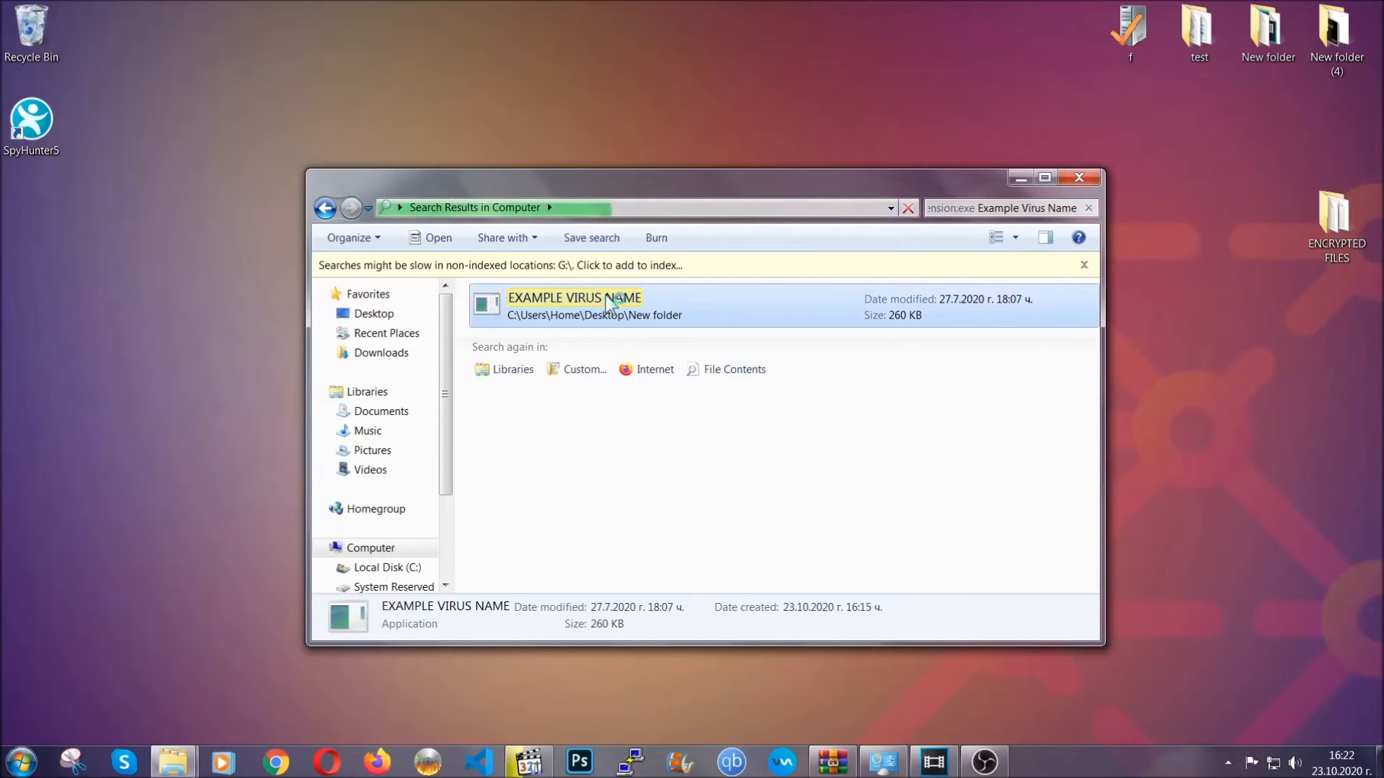
# Step: Delete the found Example Virus Name .exe, confirm with Yes, and close Explorer
pyautogui.rightClick(575, 304)
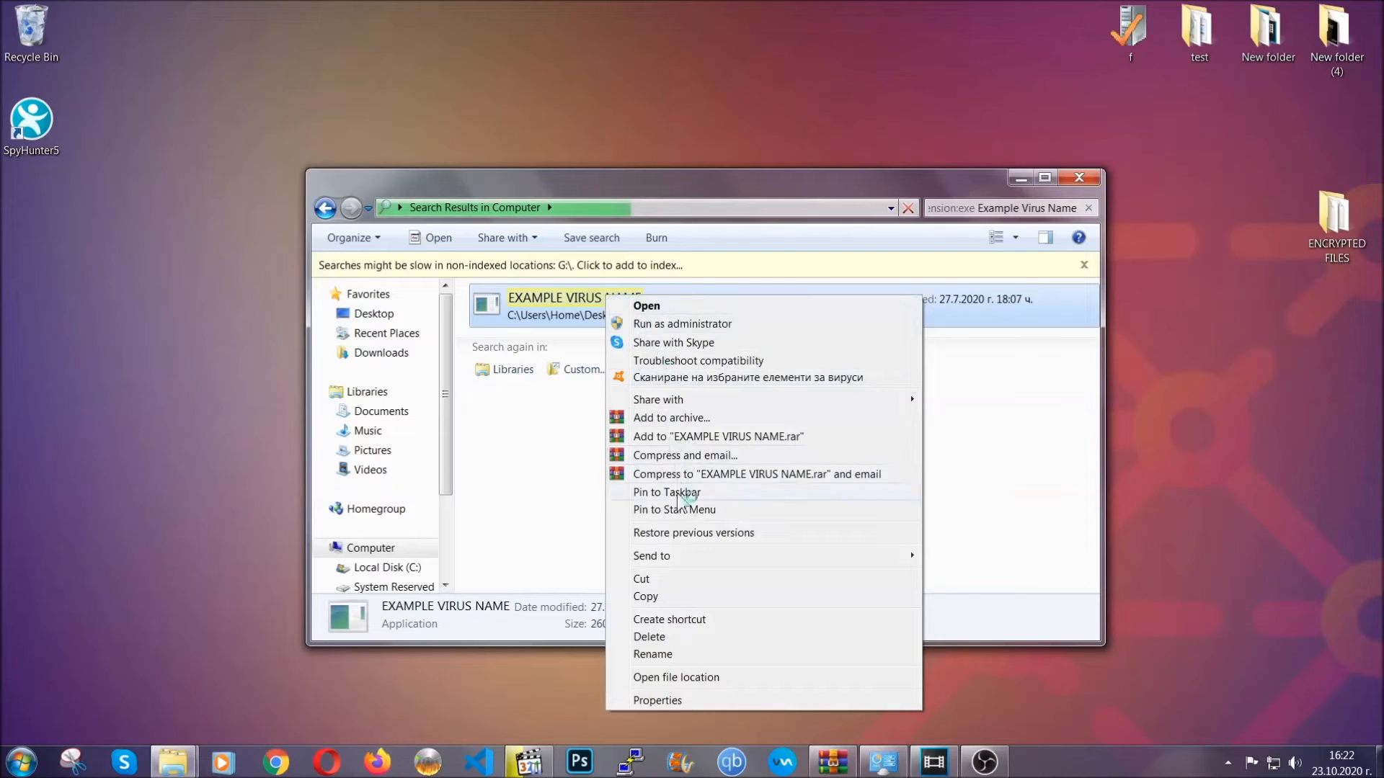
pyautogui.click(649, 637)
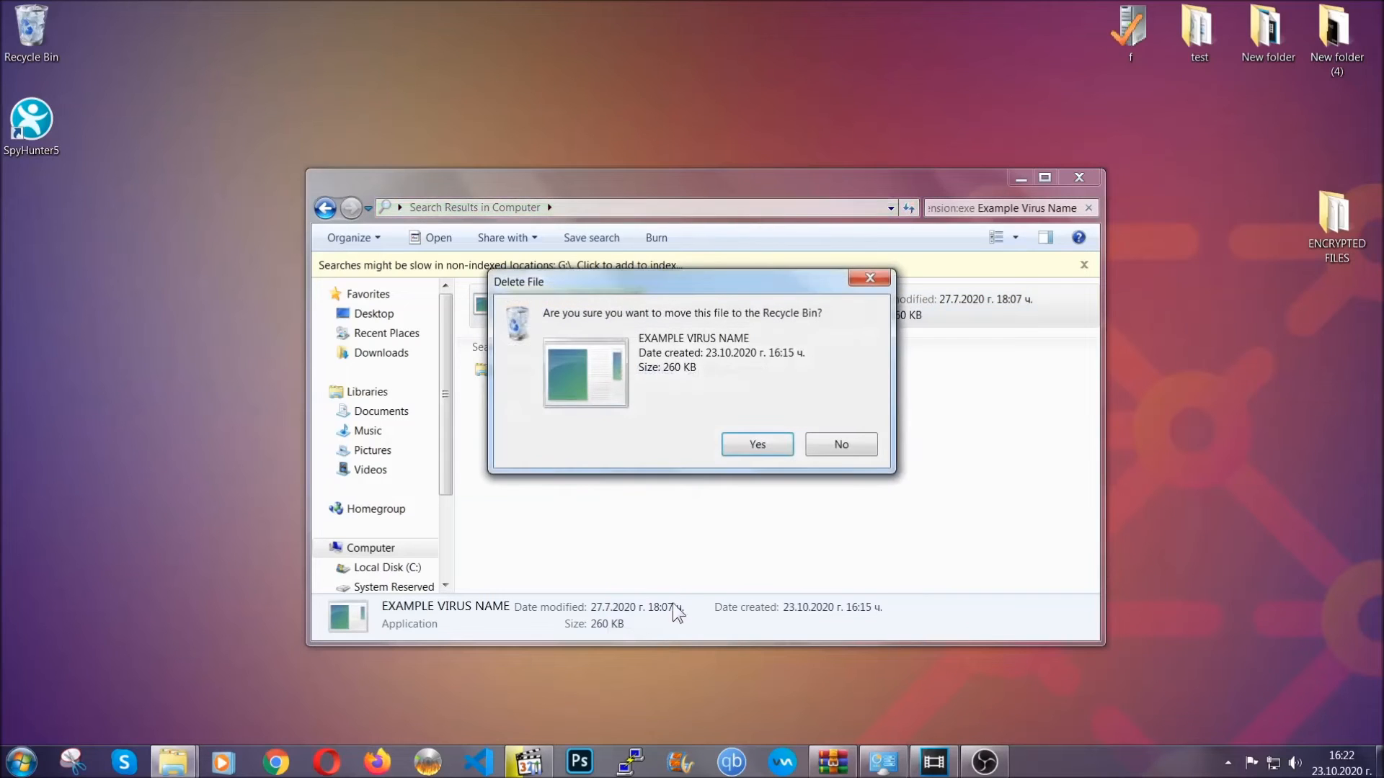
pyautogui.click(755, 444)
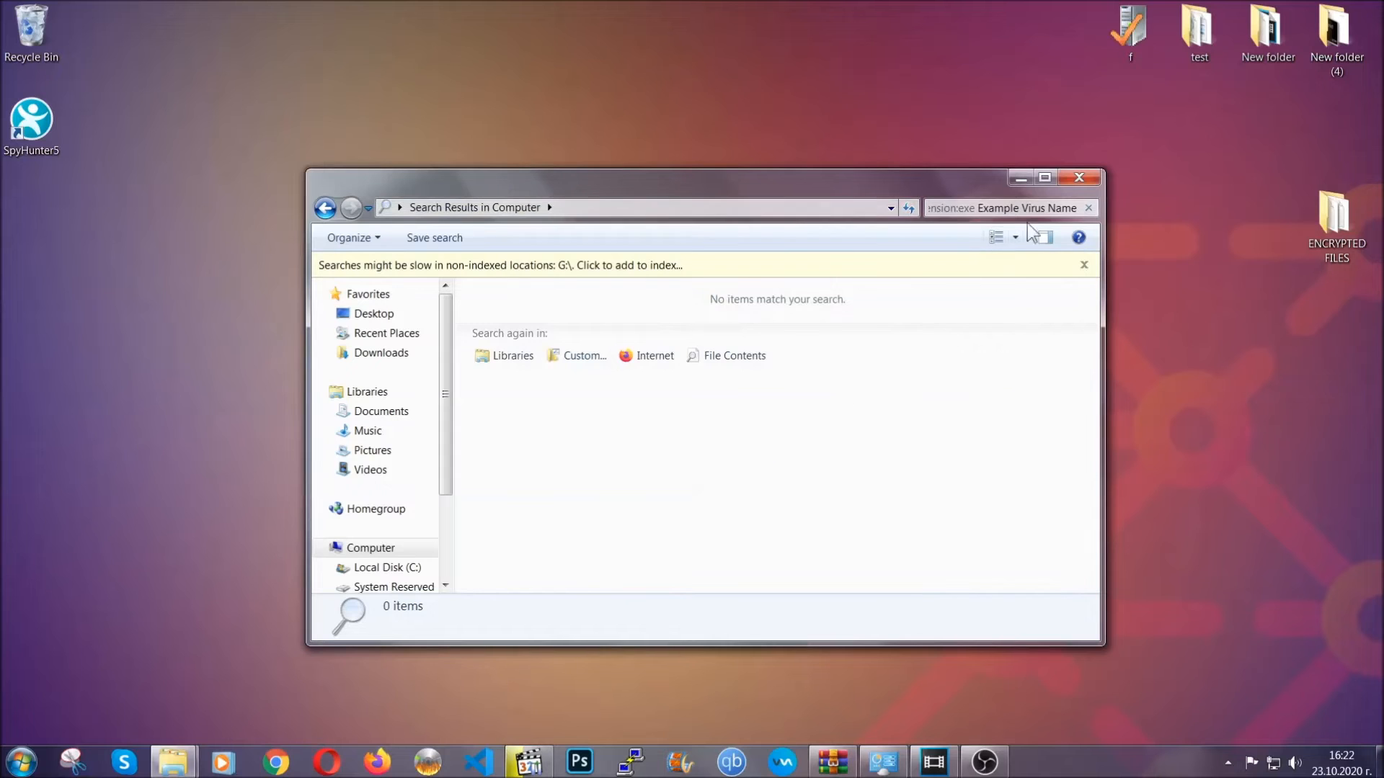
pyautogui.click(1078, 177)
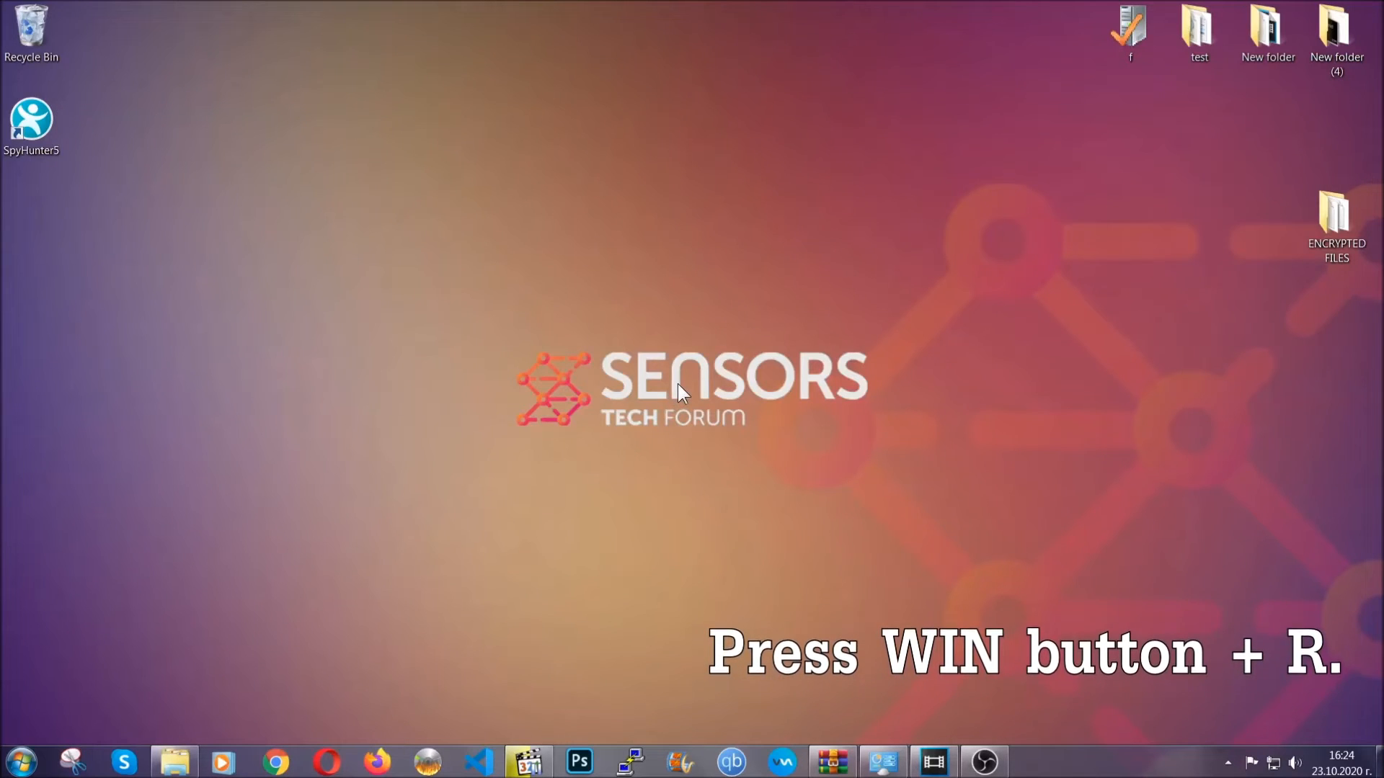
# Step: Launch Registry Editor by running REGEDIT from the Run dialog
pyautogui.press('Win+r')
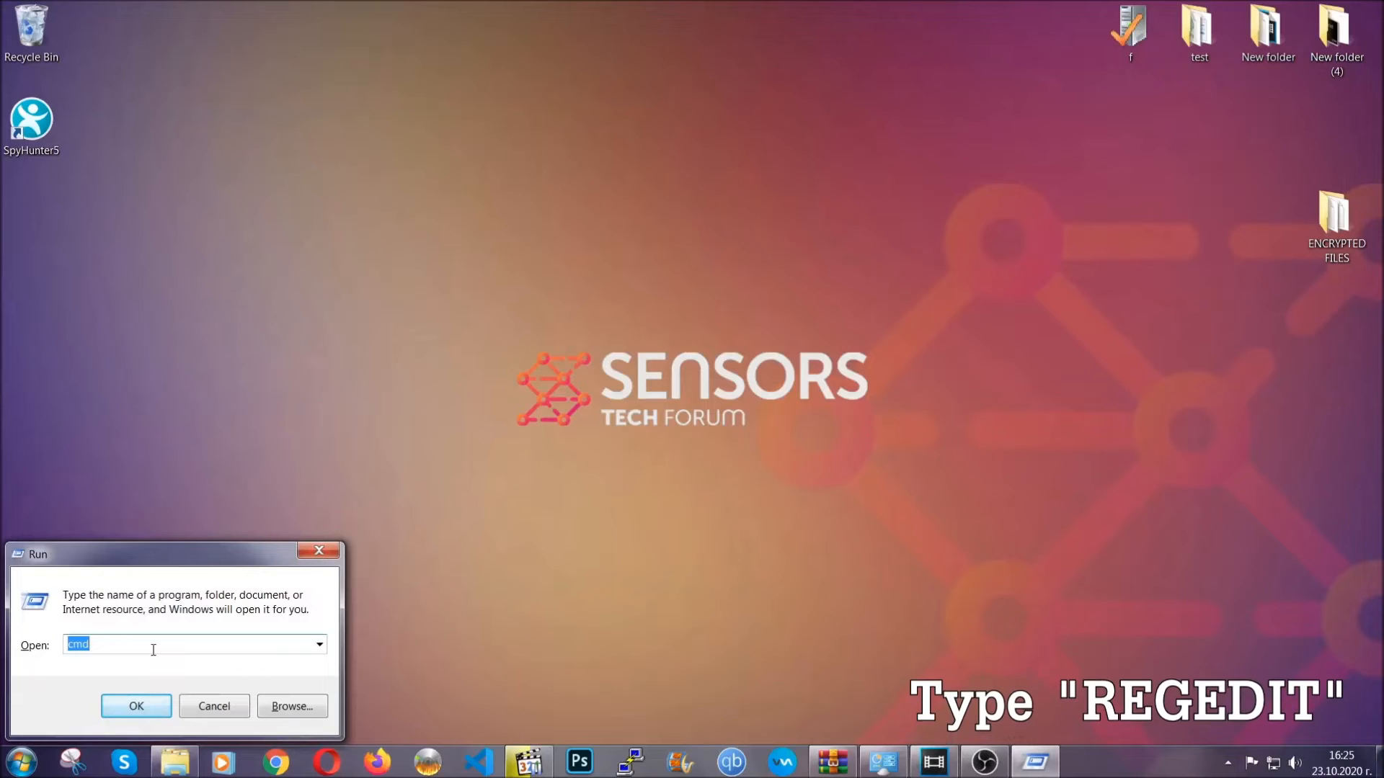
pyautogui.write('REGEDIT')
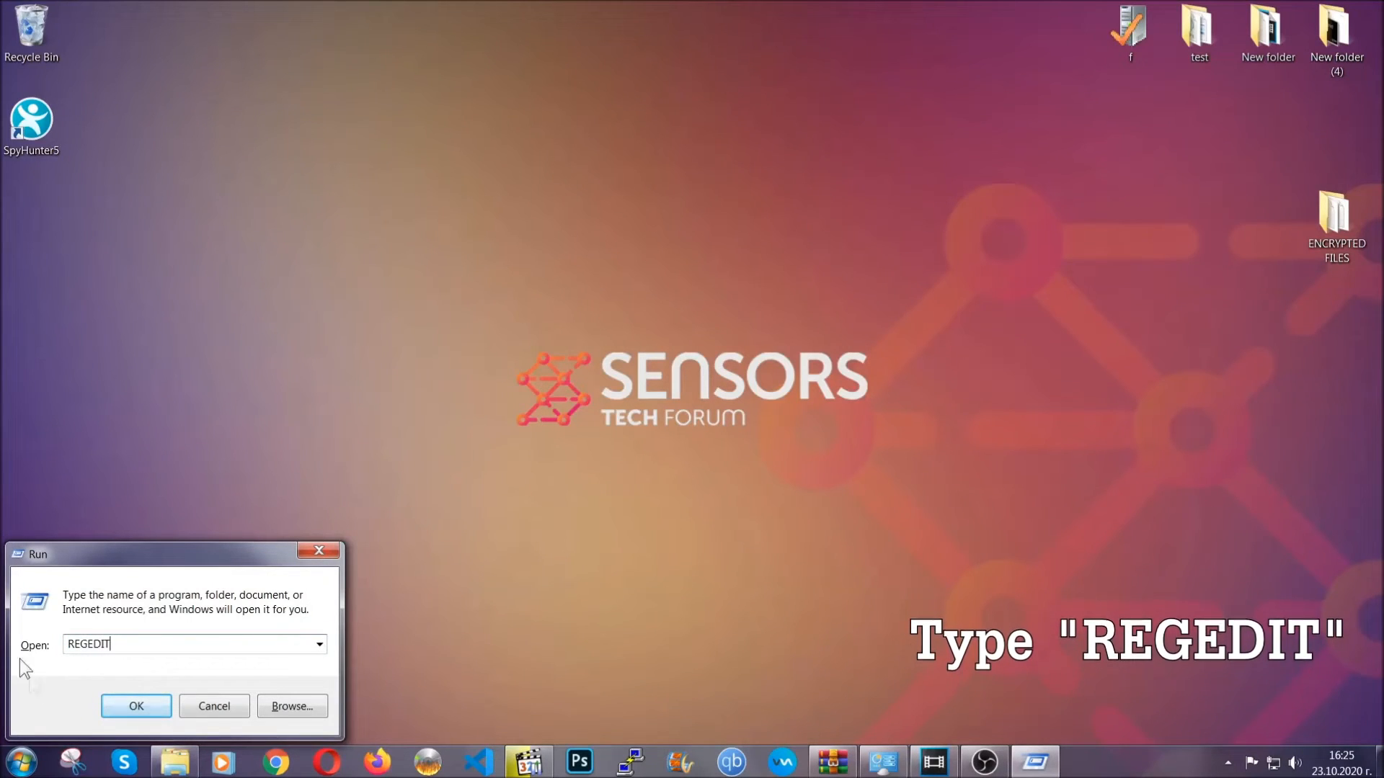
pyautogui.click(136, 706)
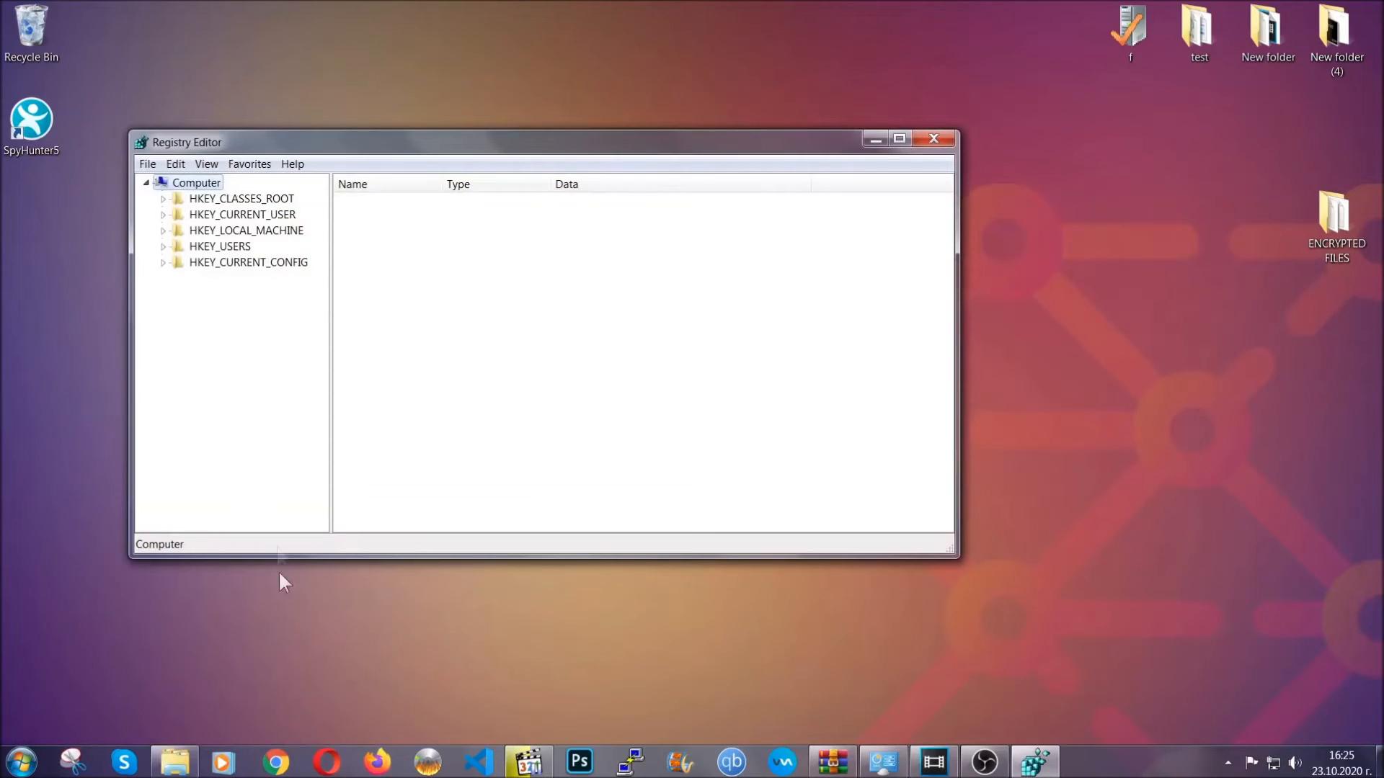
pyautogui.click(147, 164)
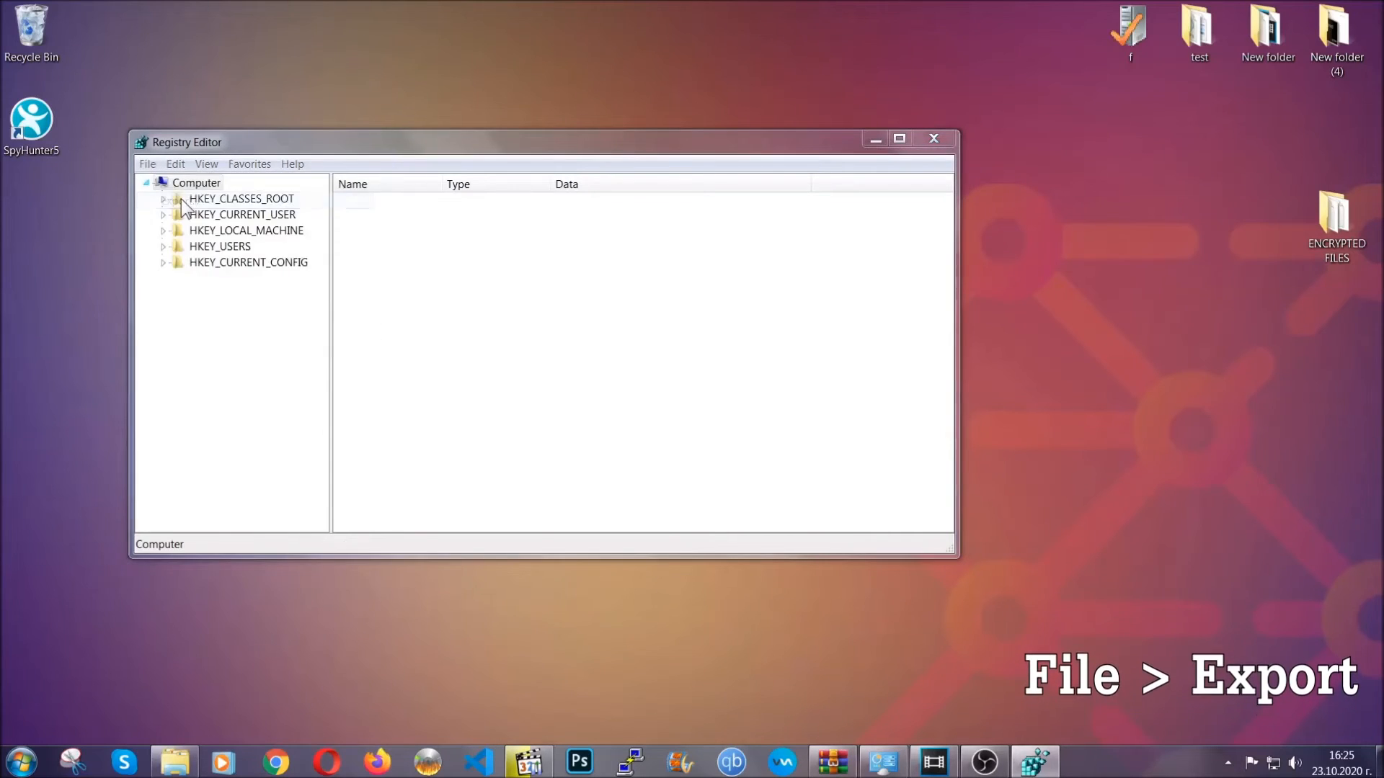
# Step: Export the whole registry as BACKUP to the desktop, then select HKEY_CURRENT_USER
pyautogui.click(146, 164)
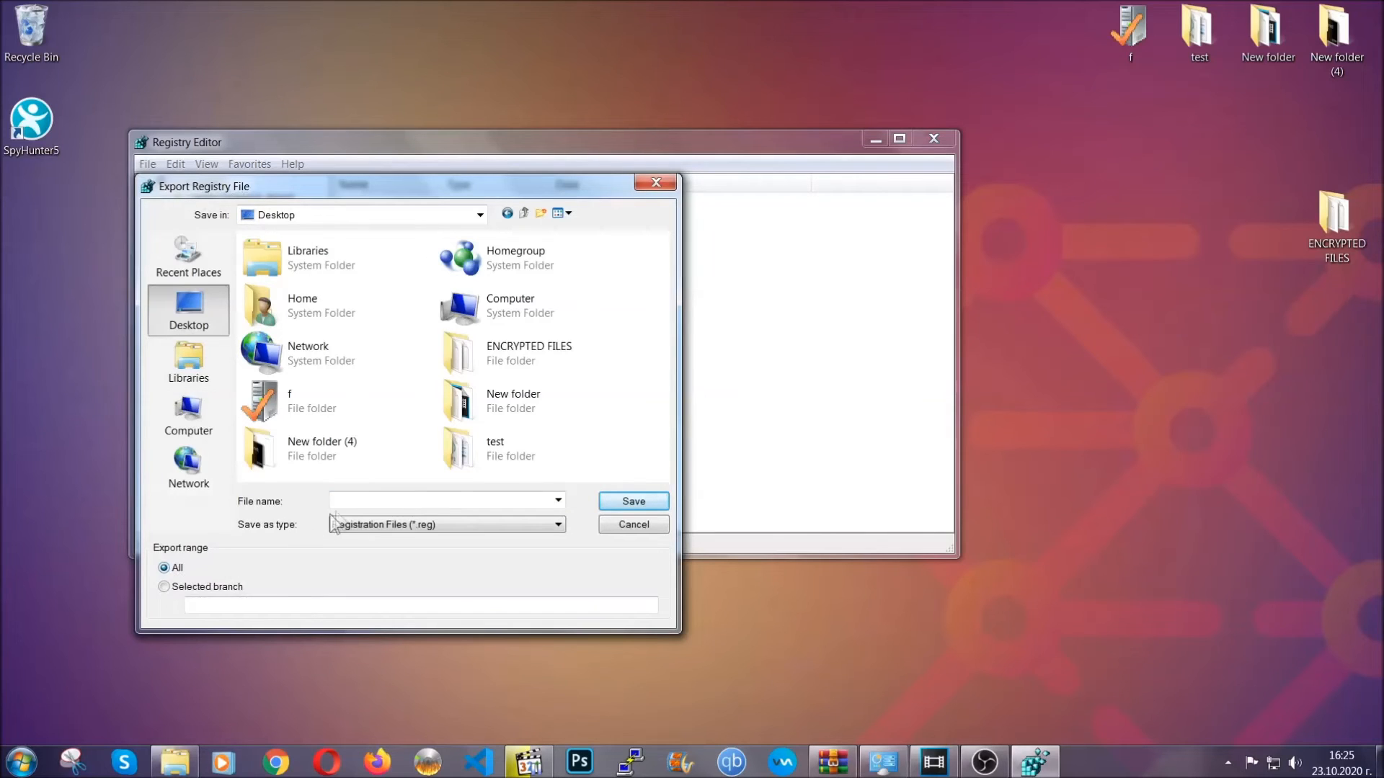
pyautogui.write('BACKUP')
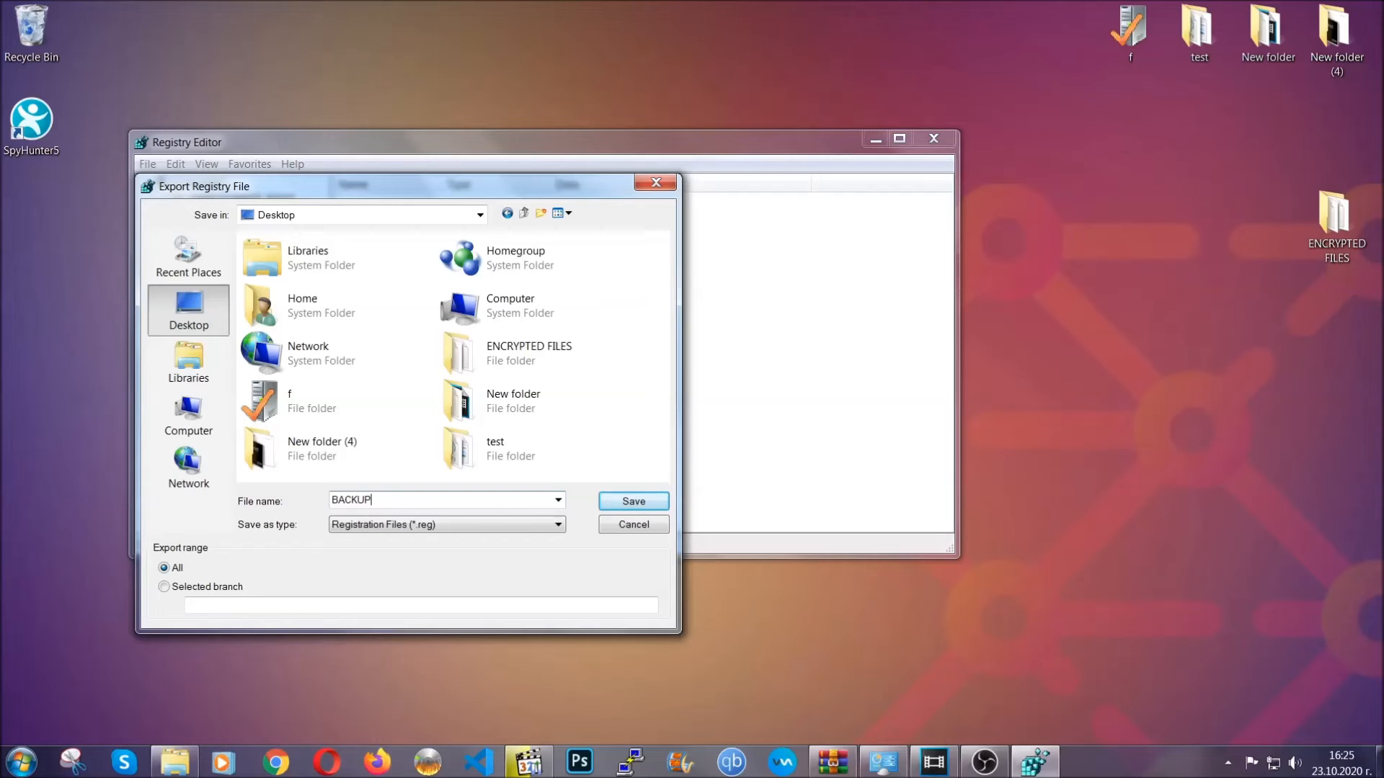
pyautogui.click(632, 500)
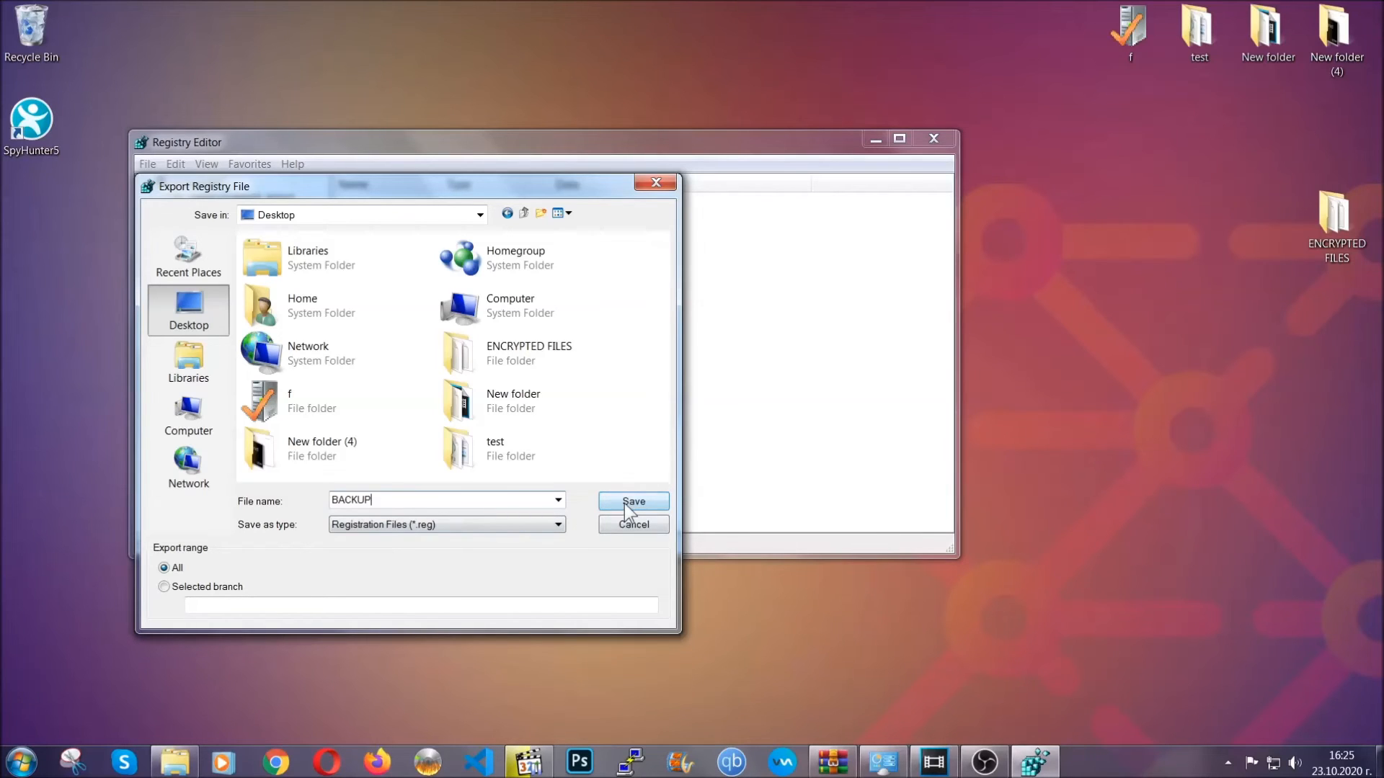
pyautogui.click(632, 500)
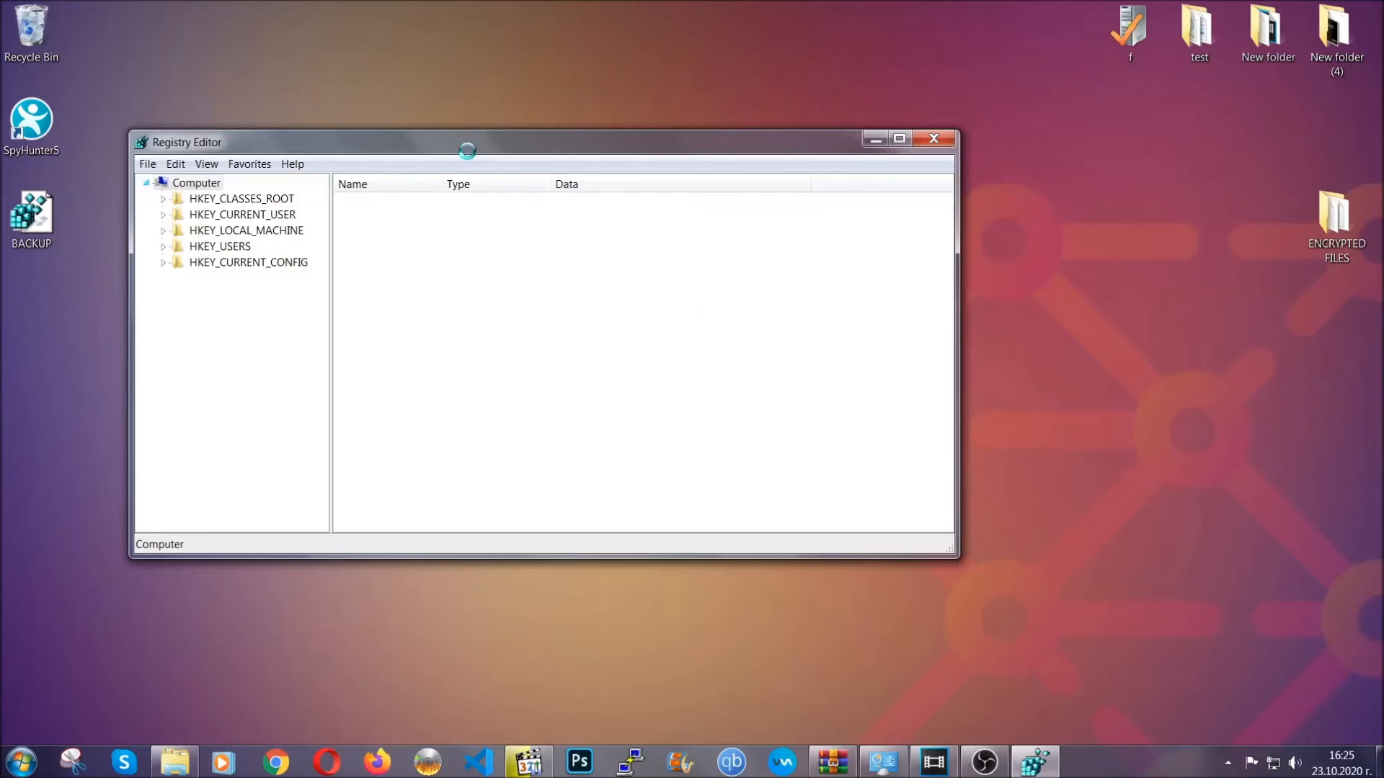
pyautogui.moveTo(466, 142); pyautogui.dragTo(649, 173)
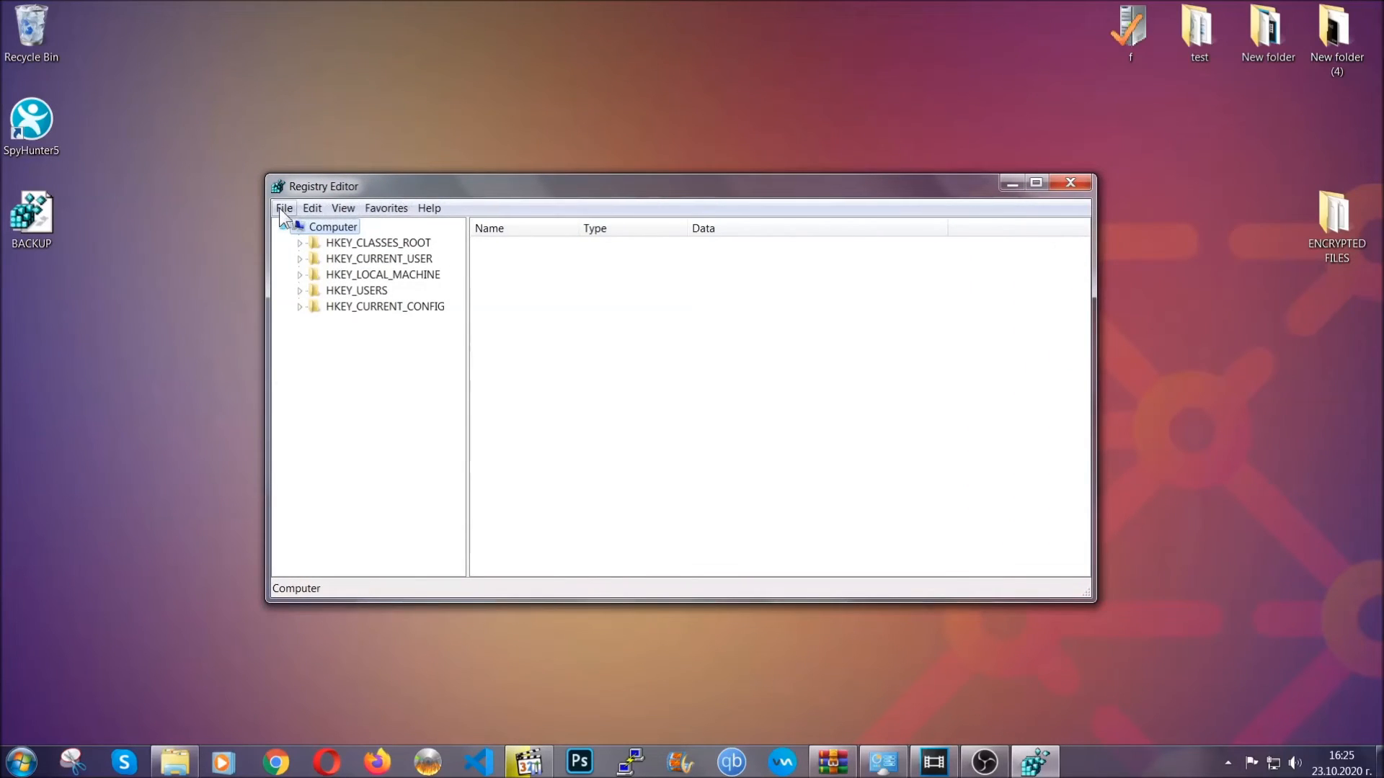
pyautogui.click(284, 208)
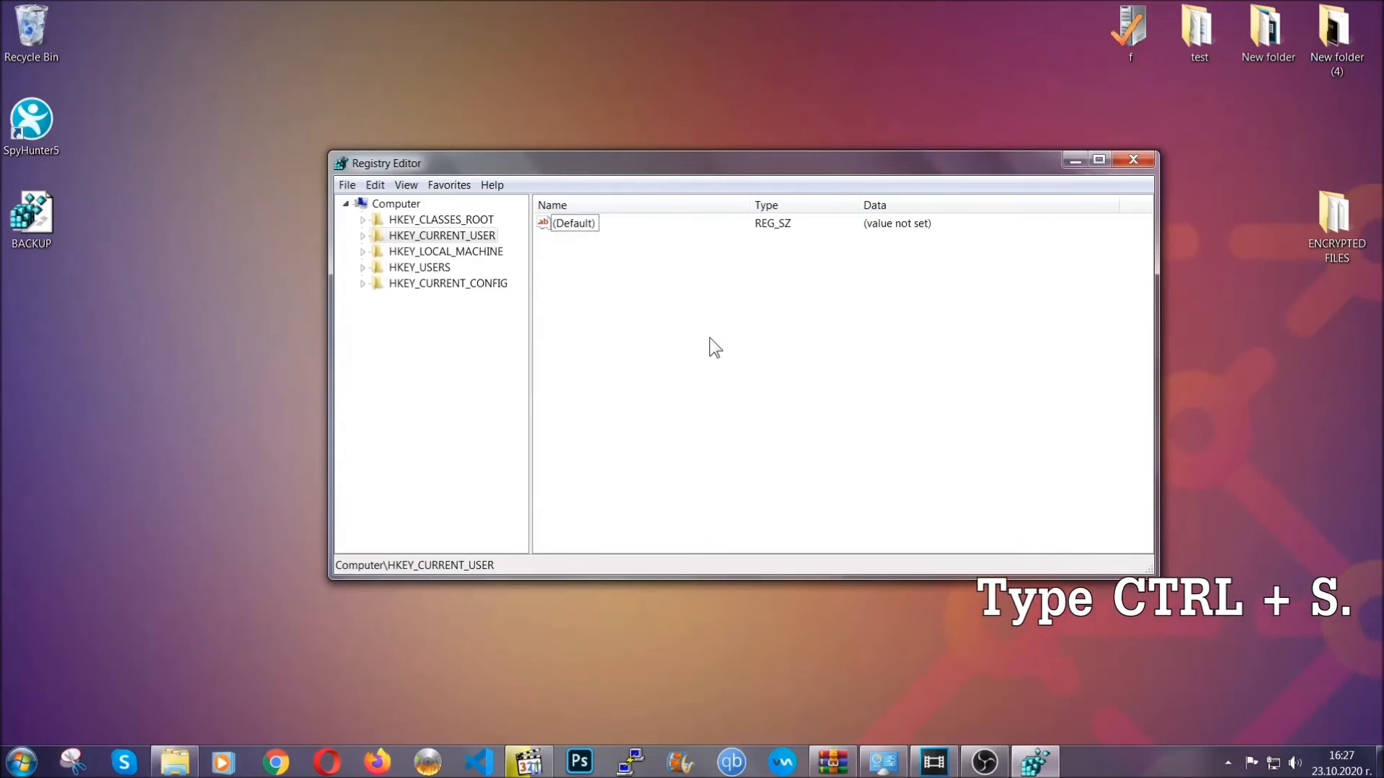
# Step: Search the registry for RunOnce and show the current user's Run key values
pyautogui.press('ctrl+f')
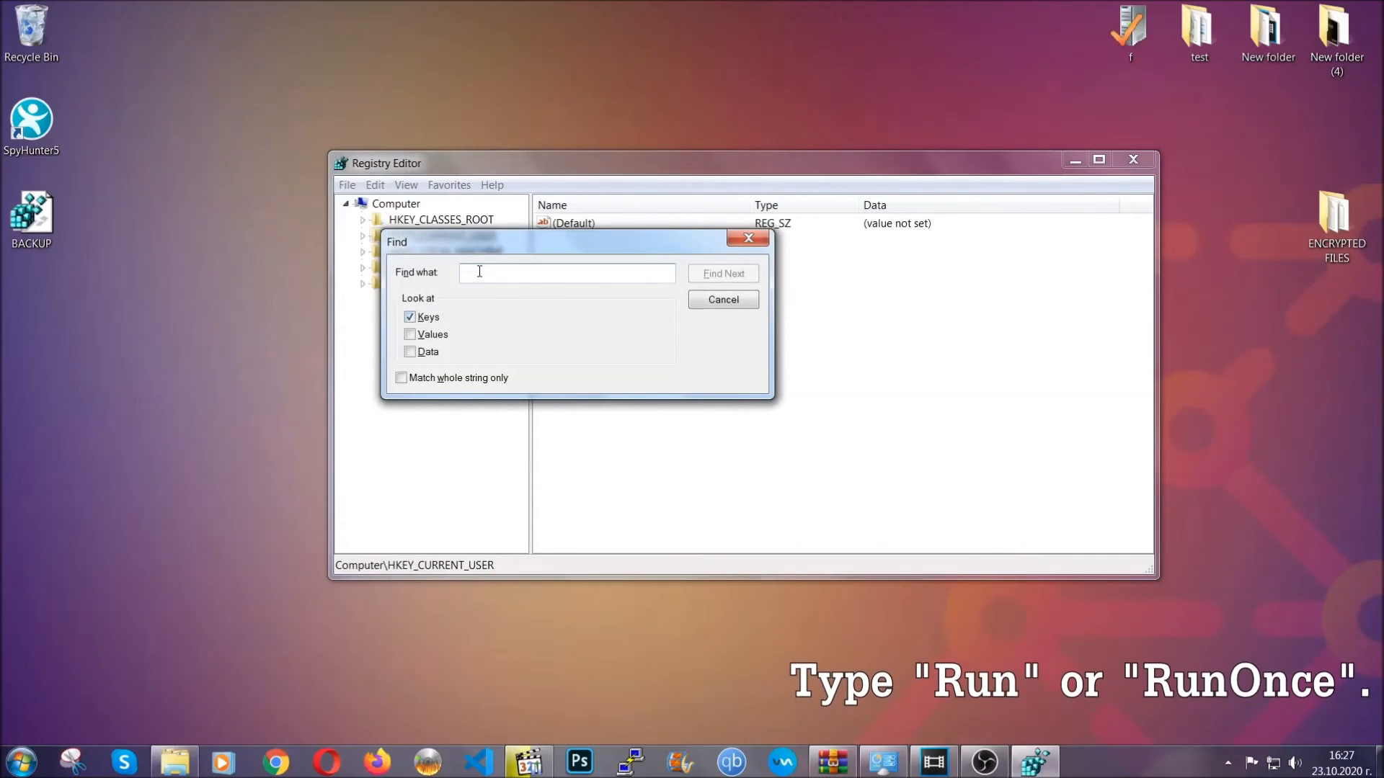
pyautogui.write('RunO')
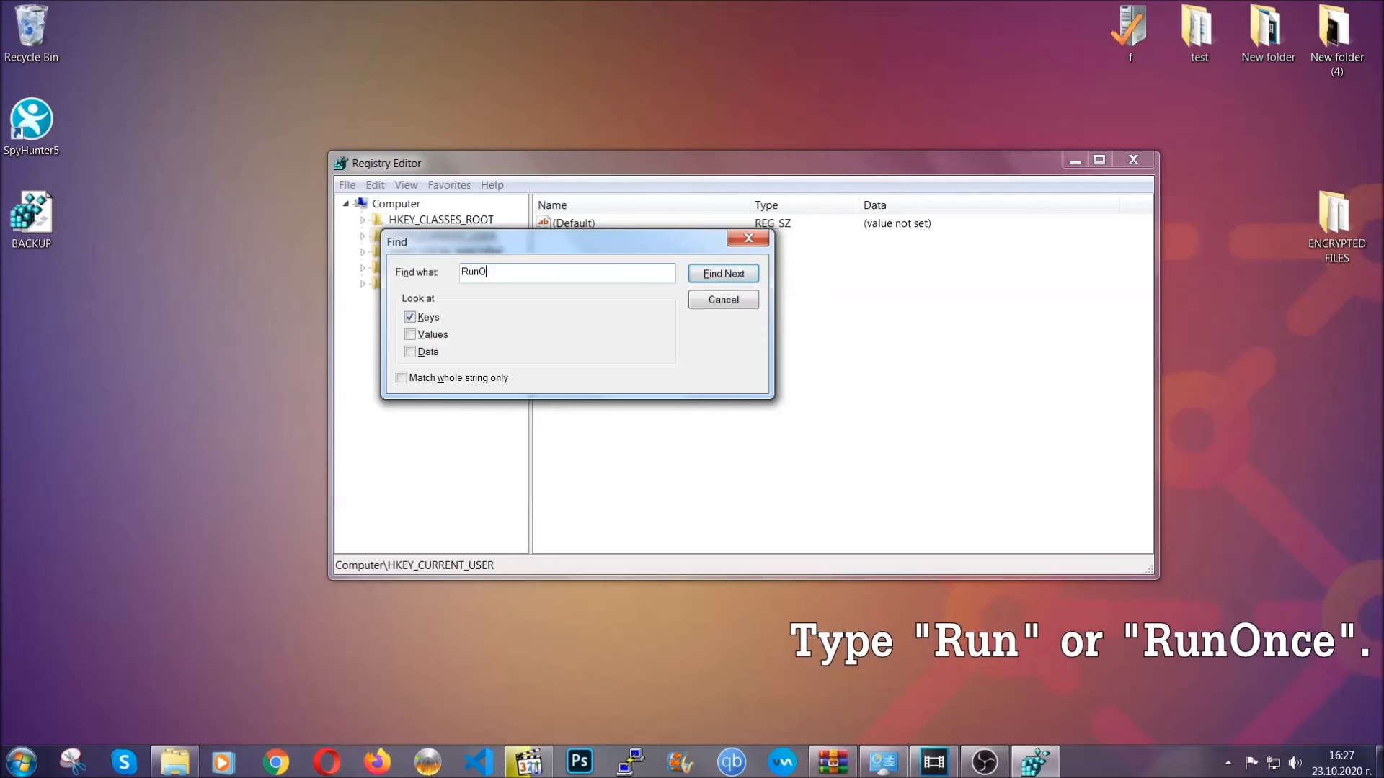
pyautogui.write('nce')
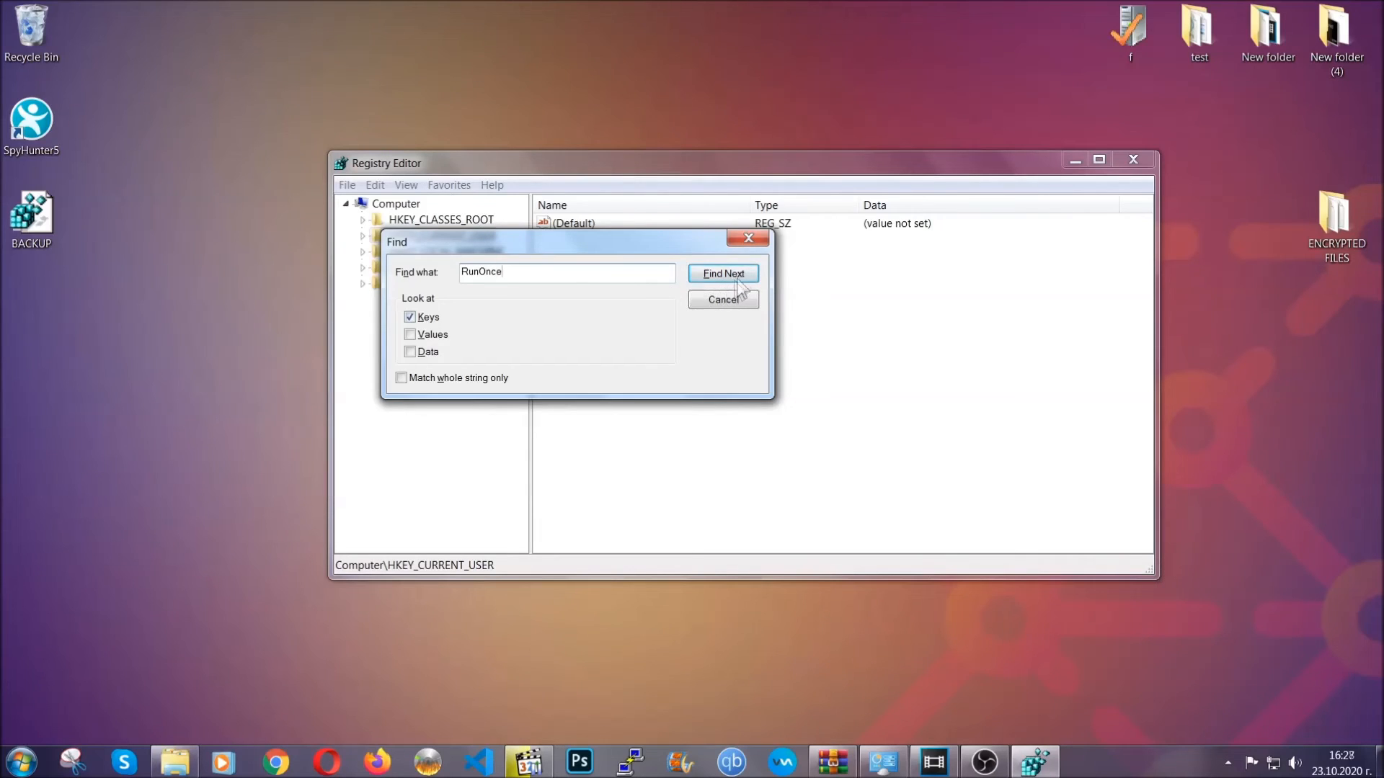
pyautogui.click(723, 273)
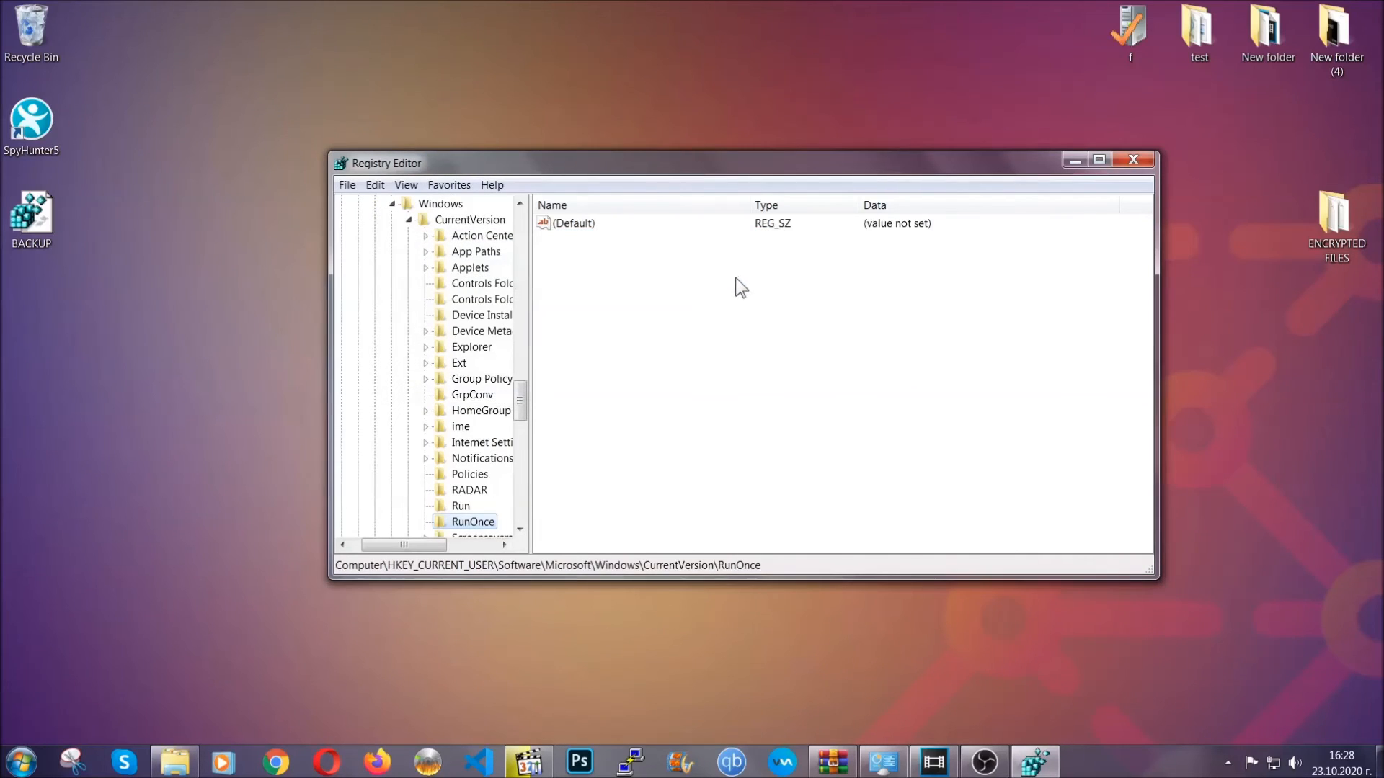
pyautogui.scroll(-3)
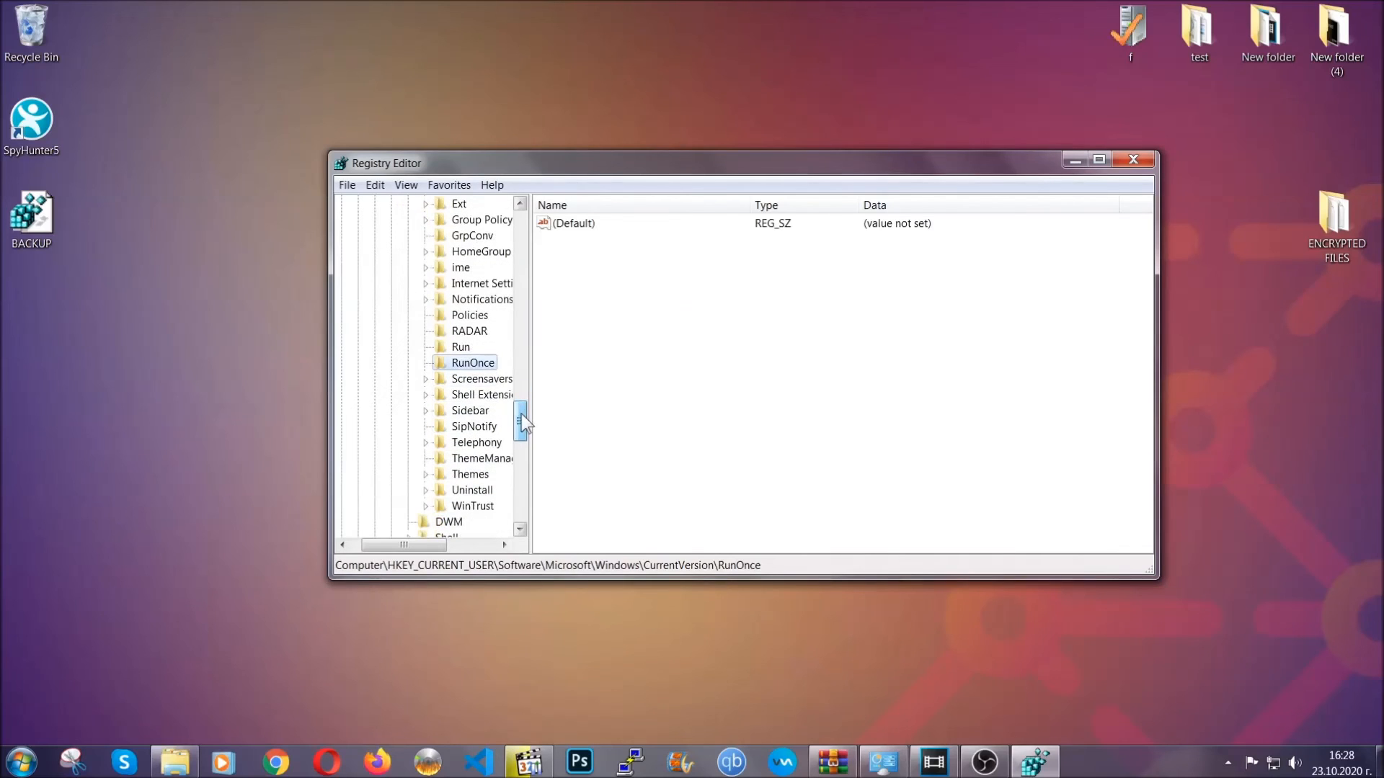
pyautogui.click(461, 346)
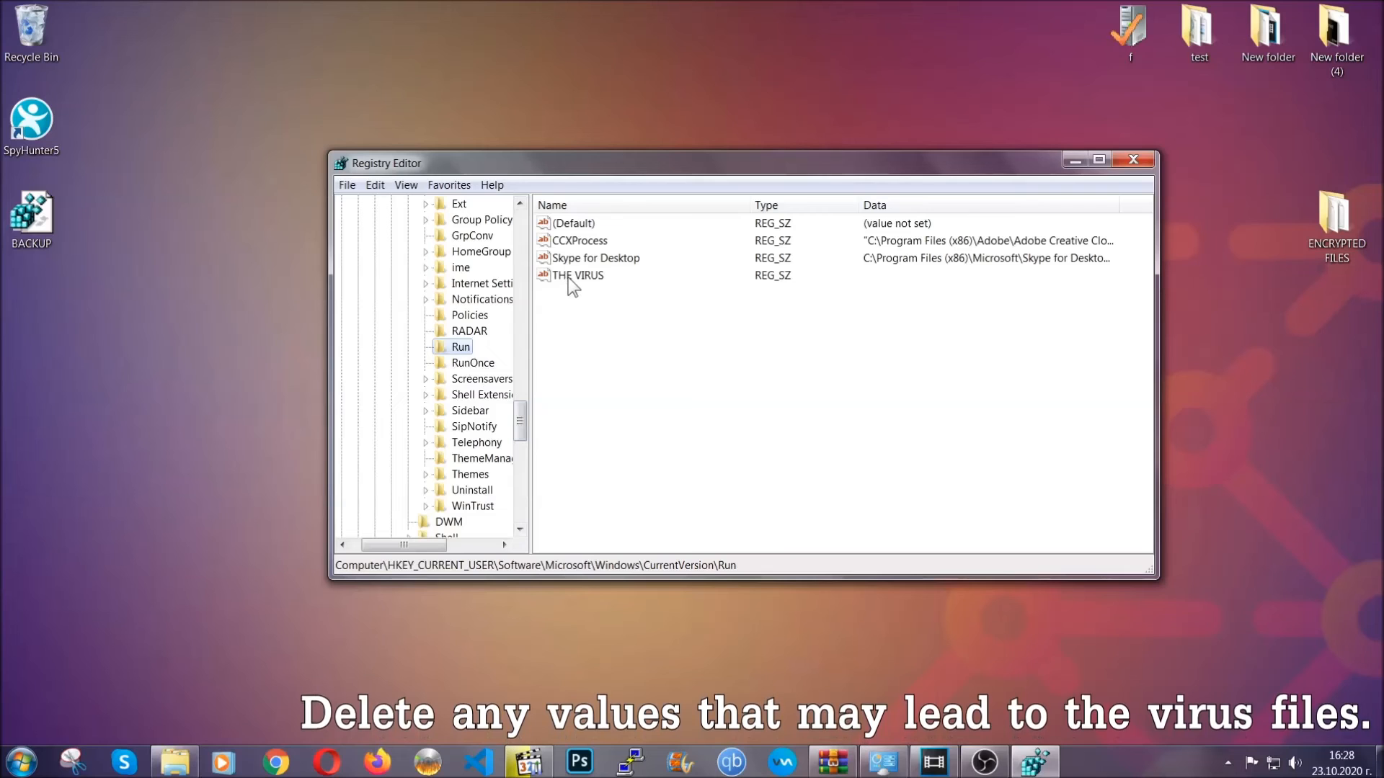
# Step: Delete THE VIRUS value from the Run key, confirm, and close Registry Editor
pyautogui.rightClick(578, 274)
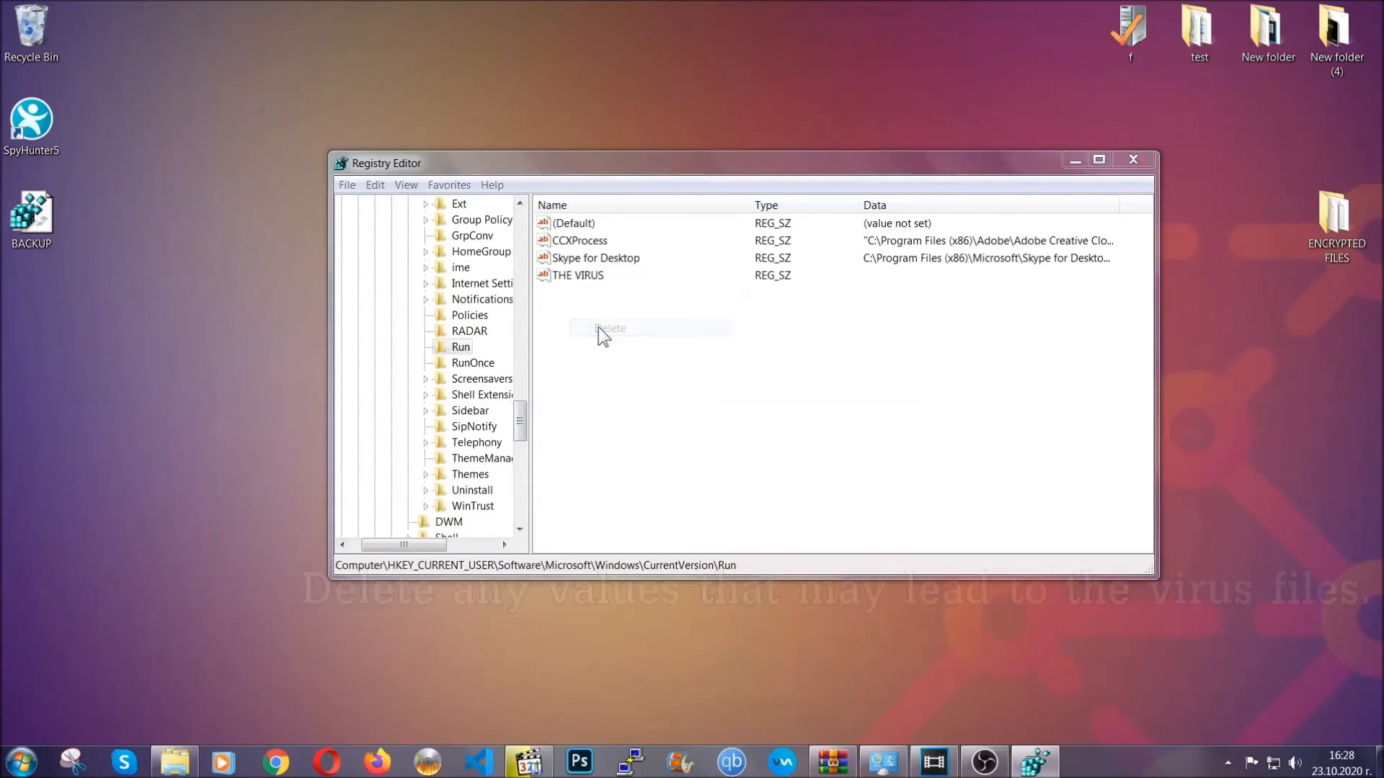
pyautogui.click(609, 329)
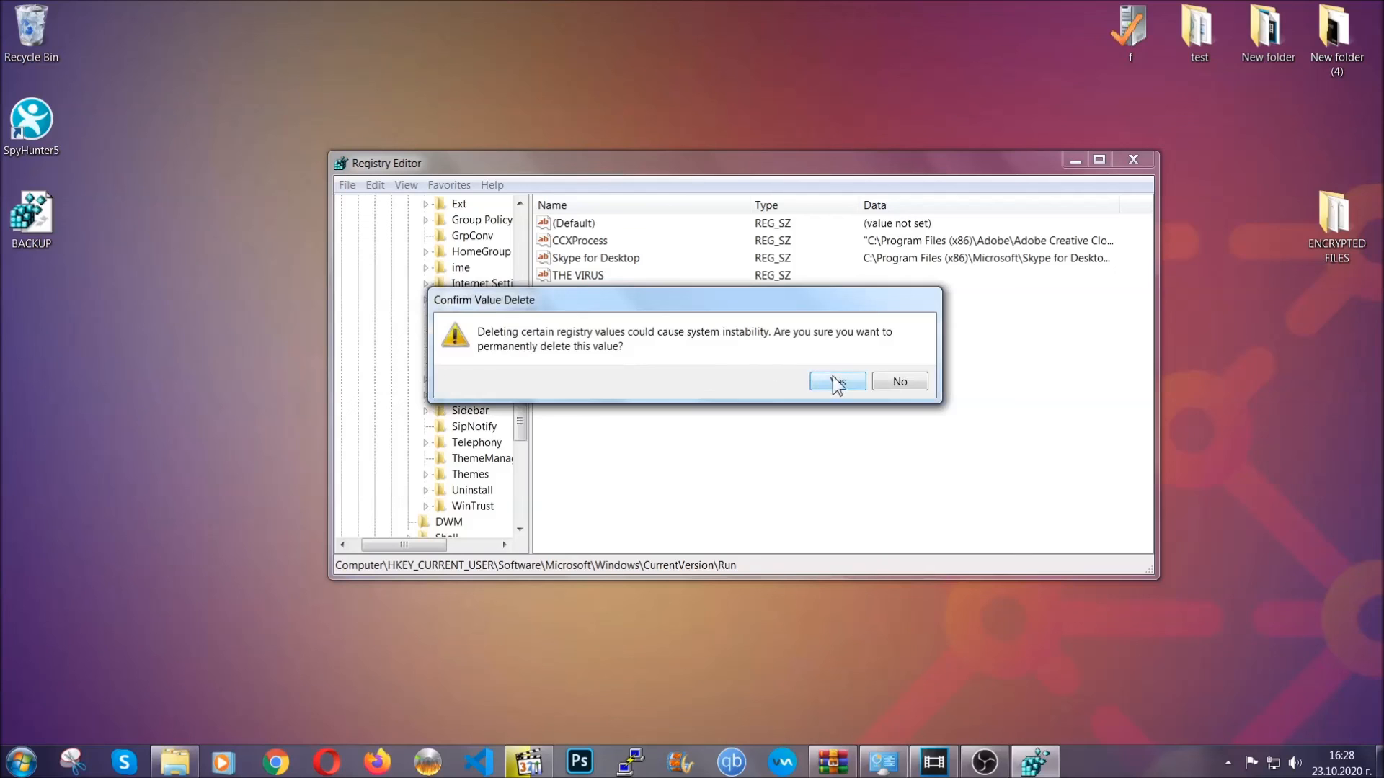
pyautogui.click(836, 381)
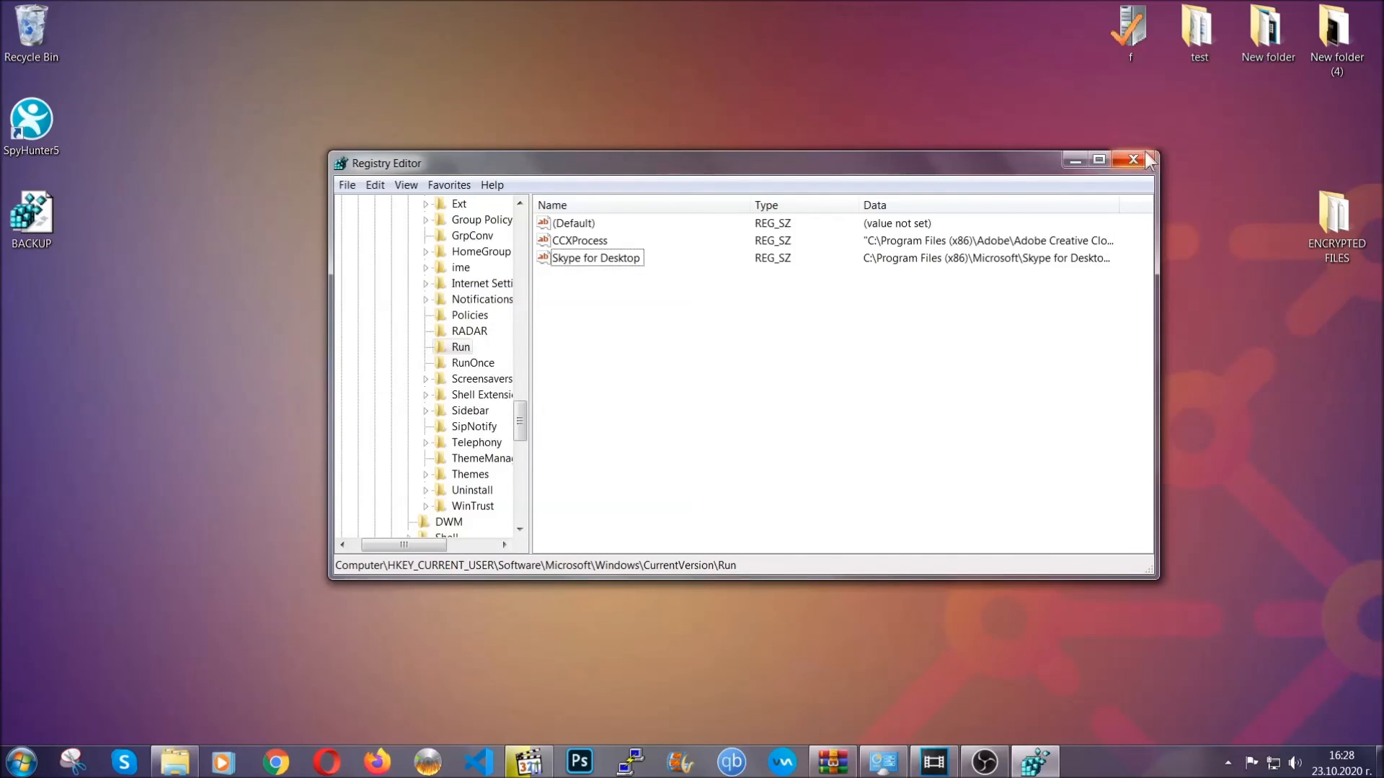
pyautogui.click(1132, 160)
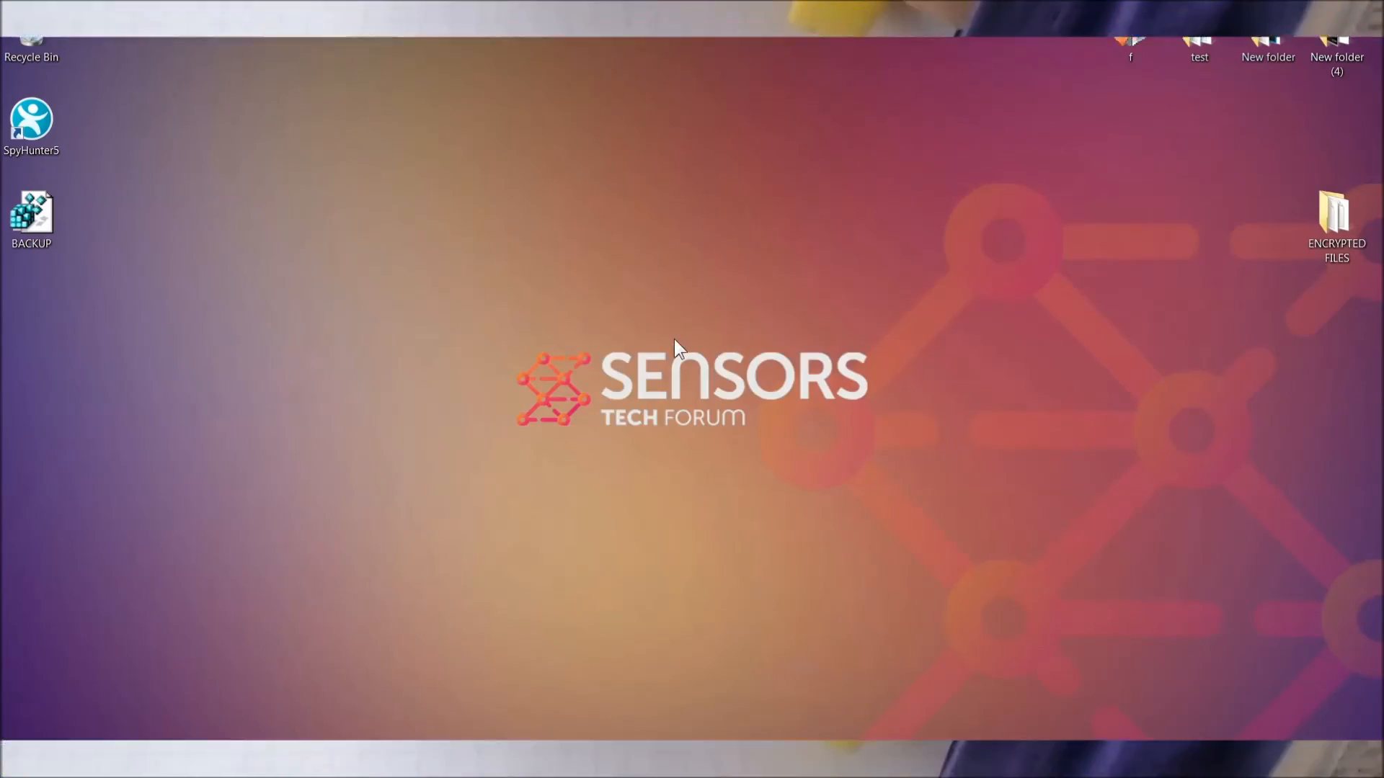